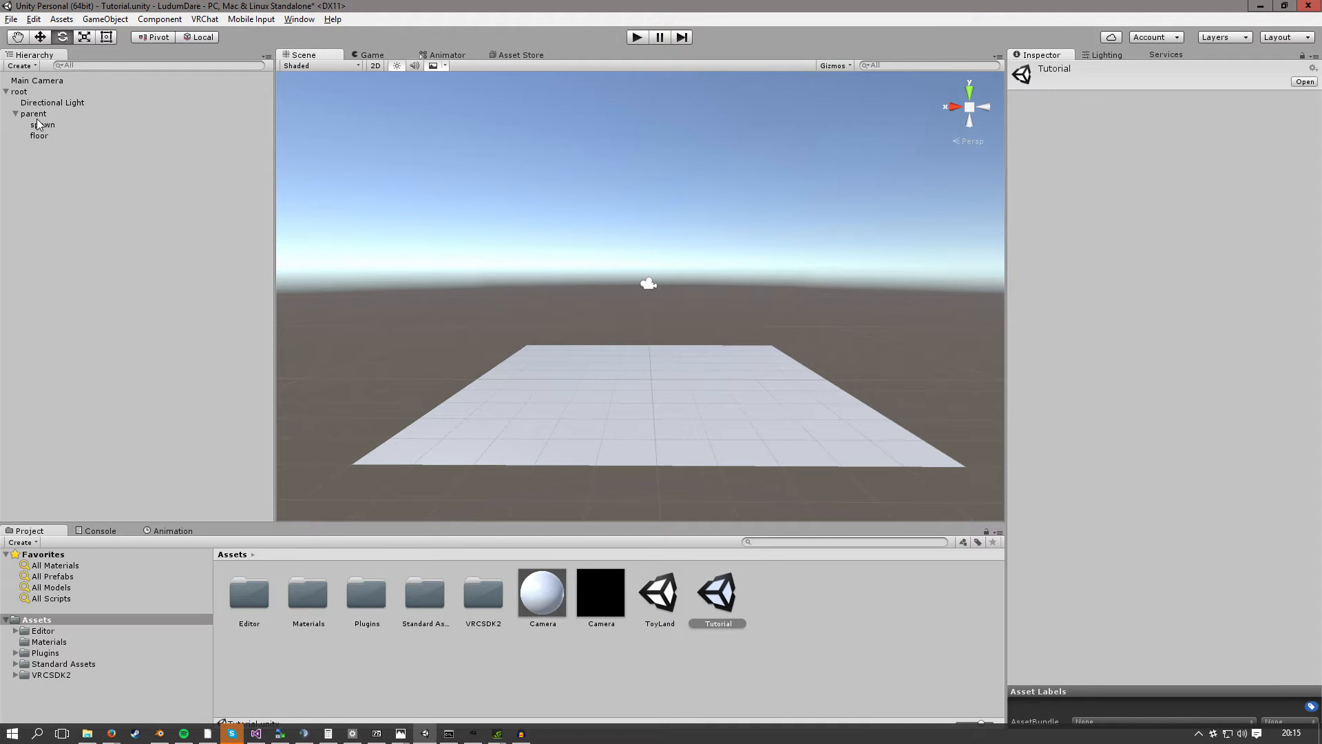
Add a Cube under parent, flattened to Y scale 0.1 at Y position 0.05
right_click(34, 113)
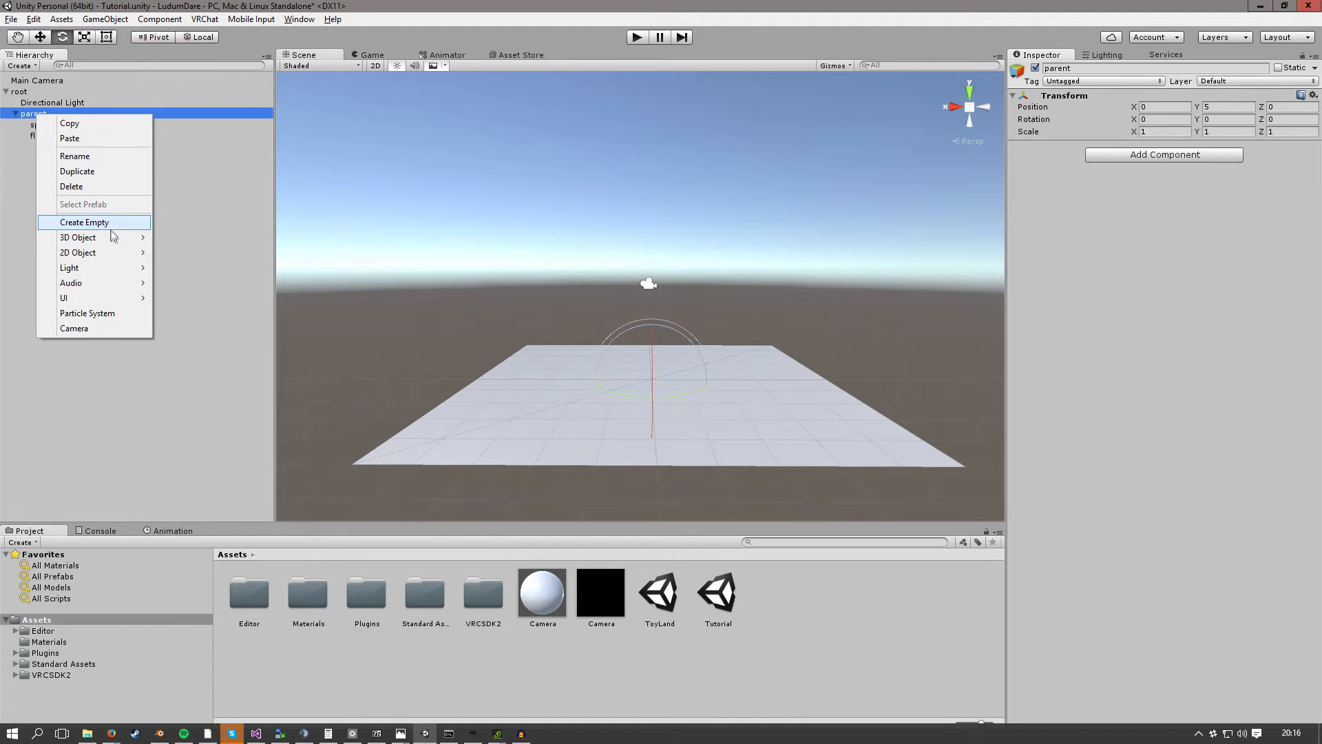
click(76, 237)
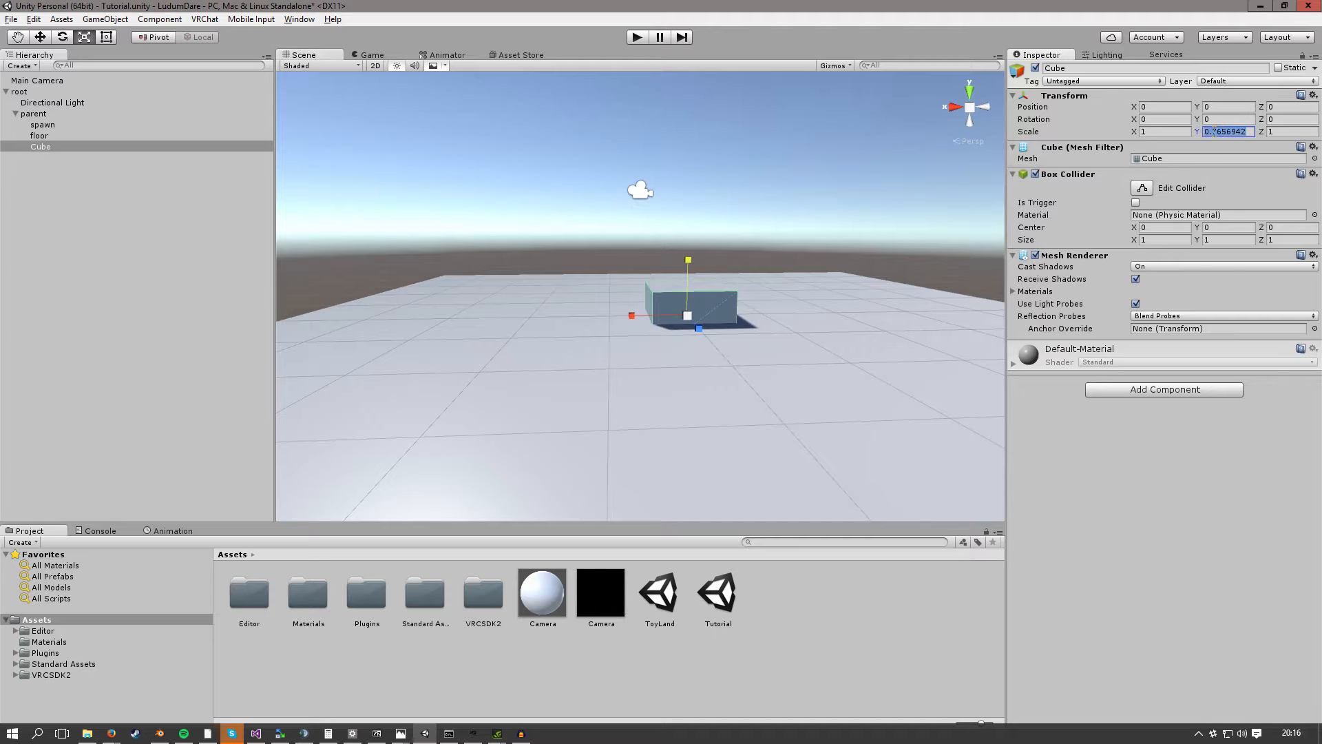
text(0.1)
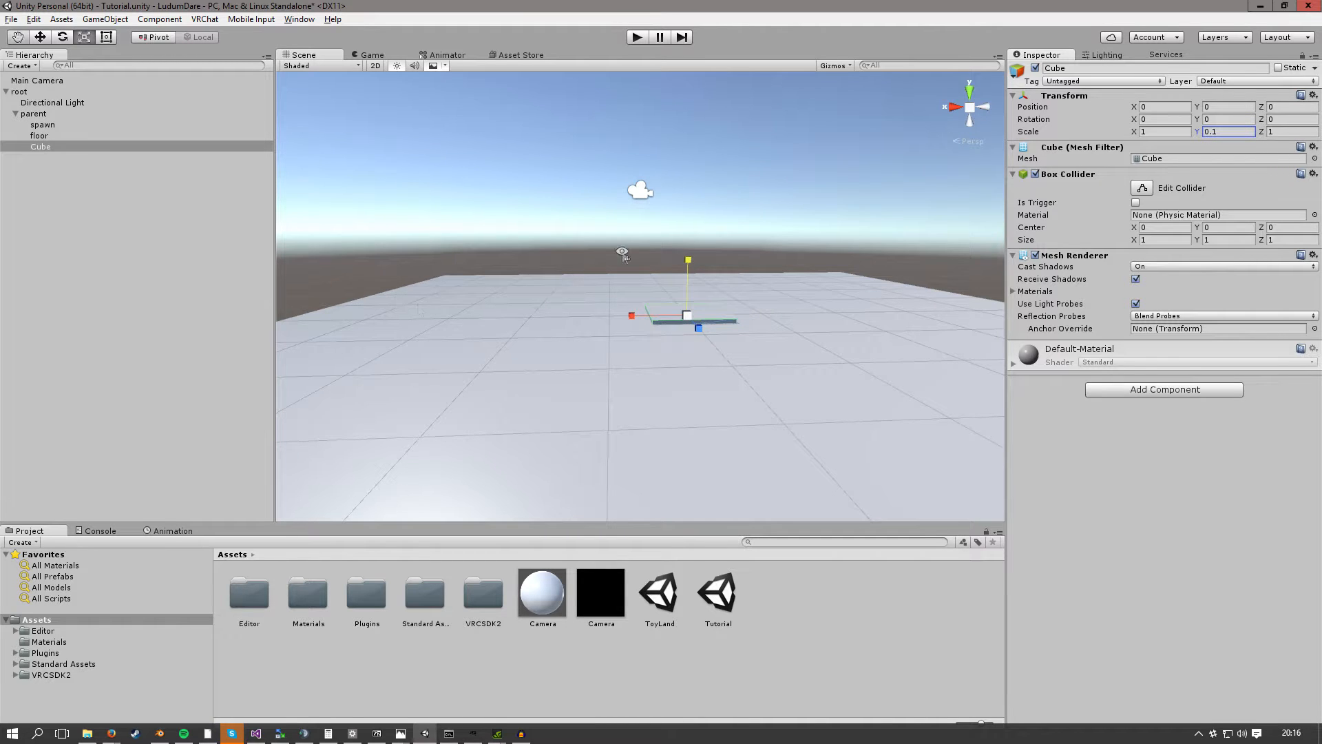
text(0.5)
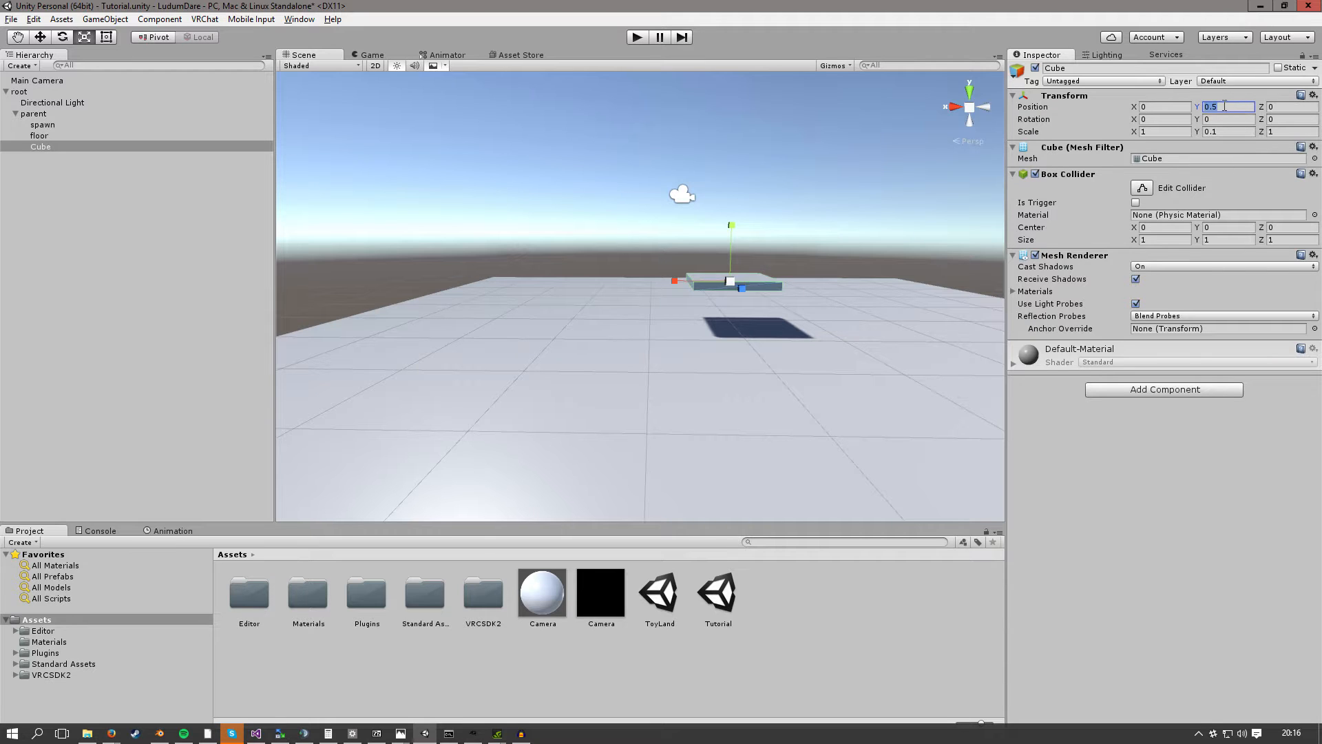
text(5)
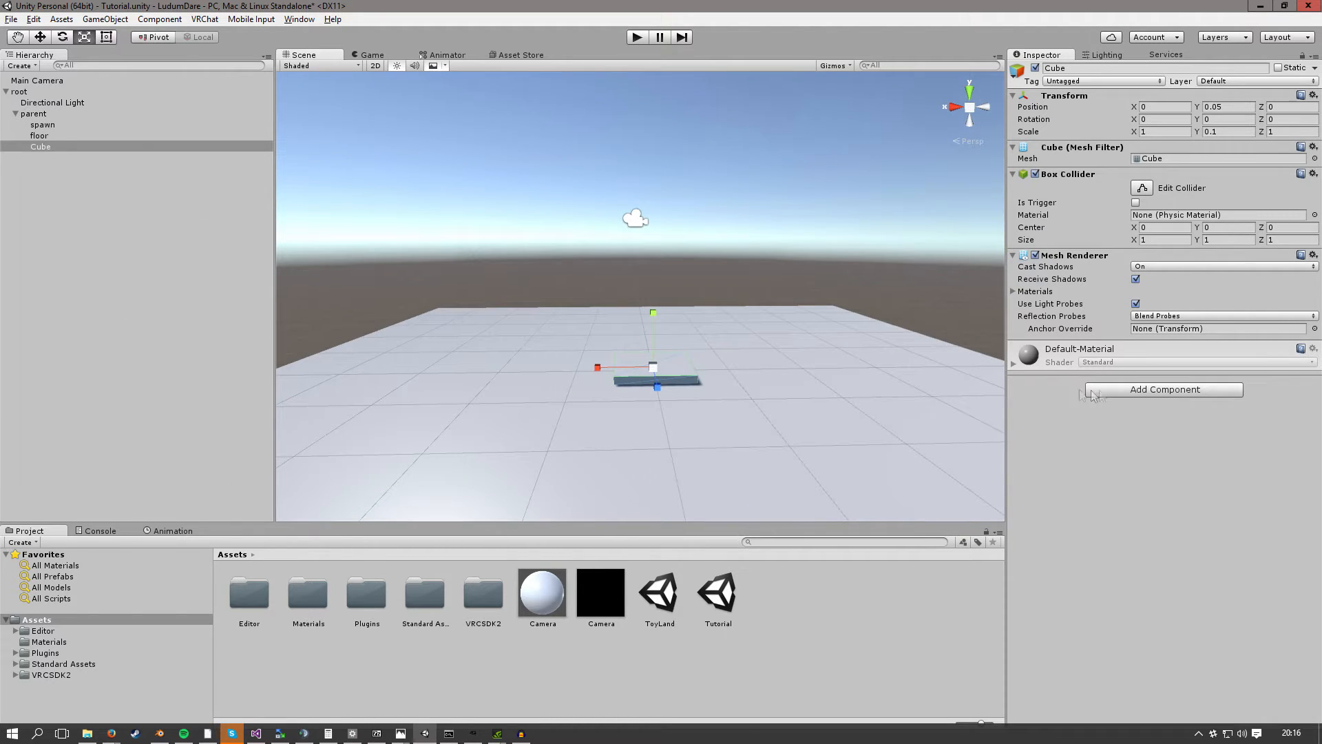
Search components for 'ani' and attach an Animator to the Cube
text(ani)
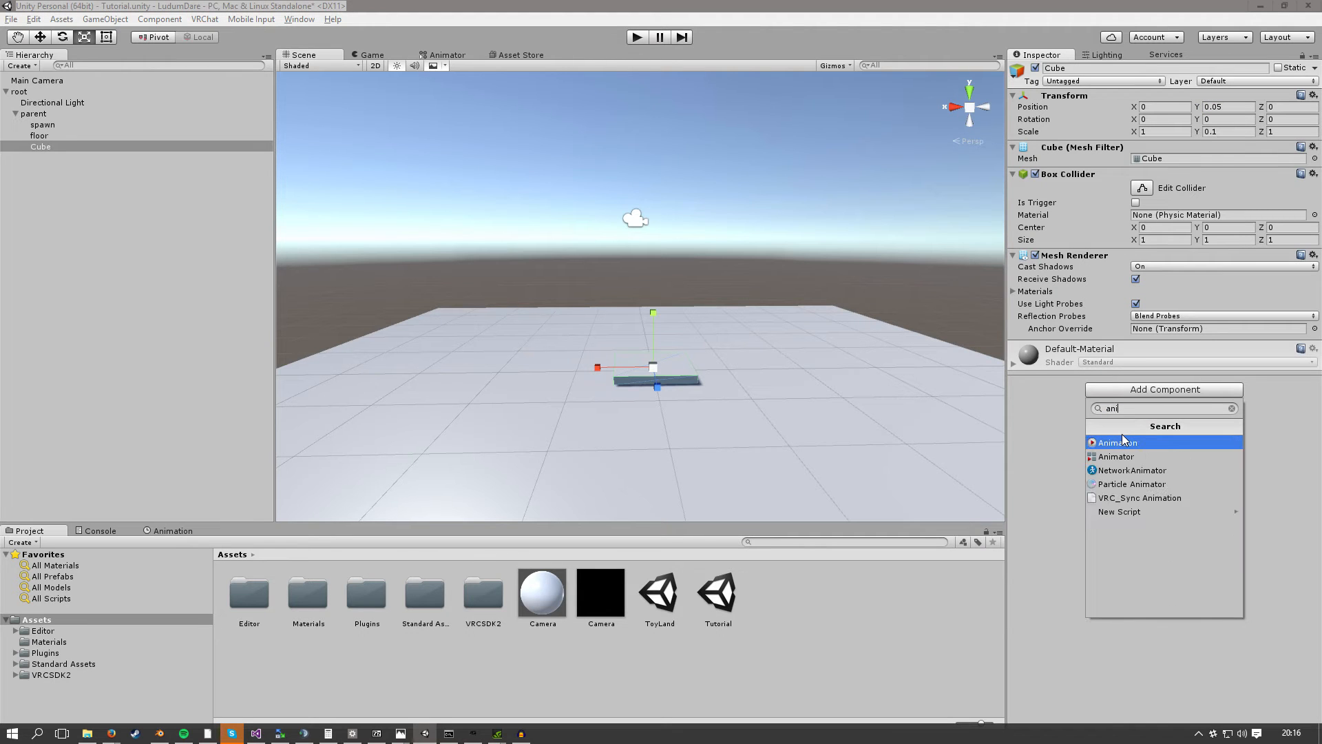
mouse_move(1147, 456)
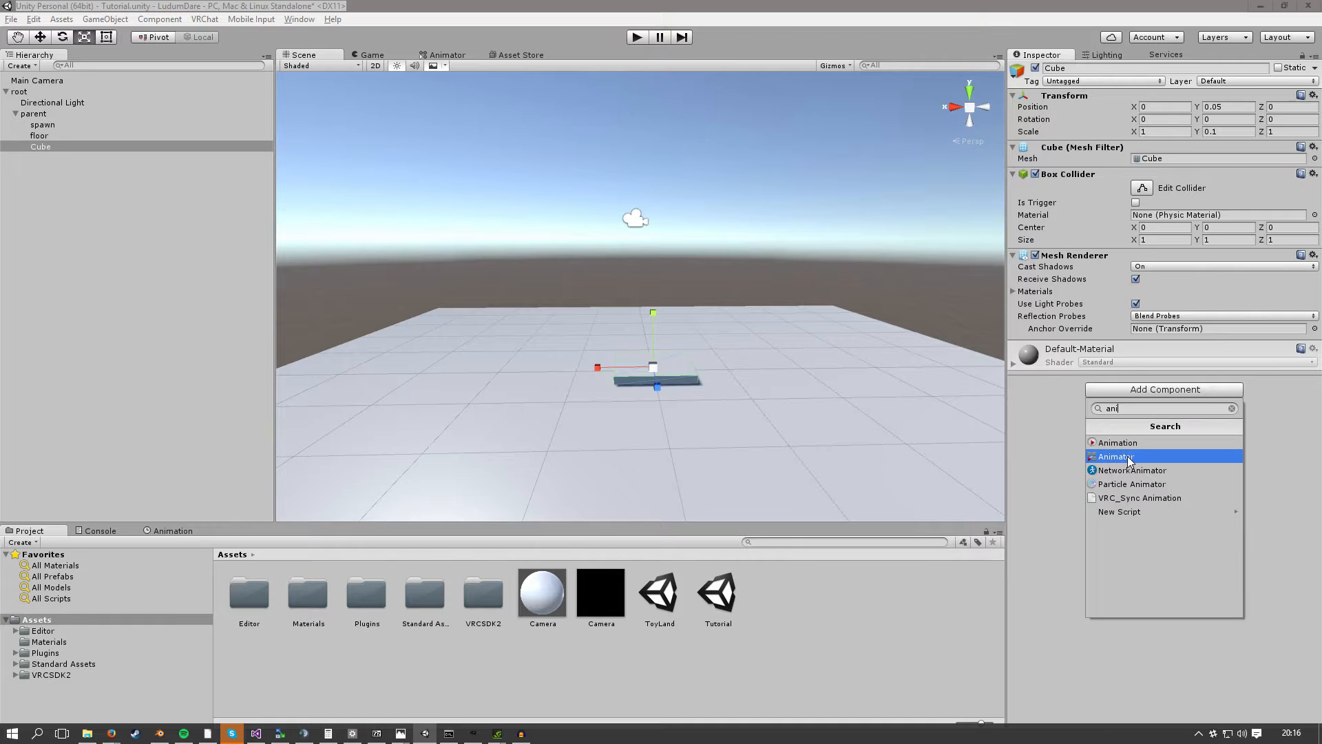
click(1116, 456)
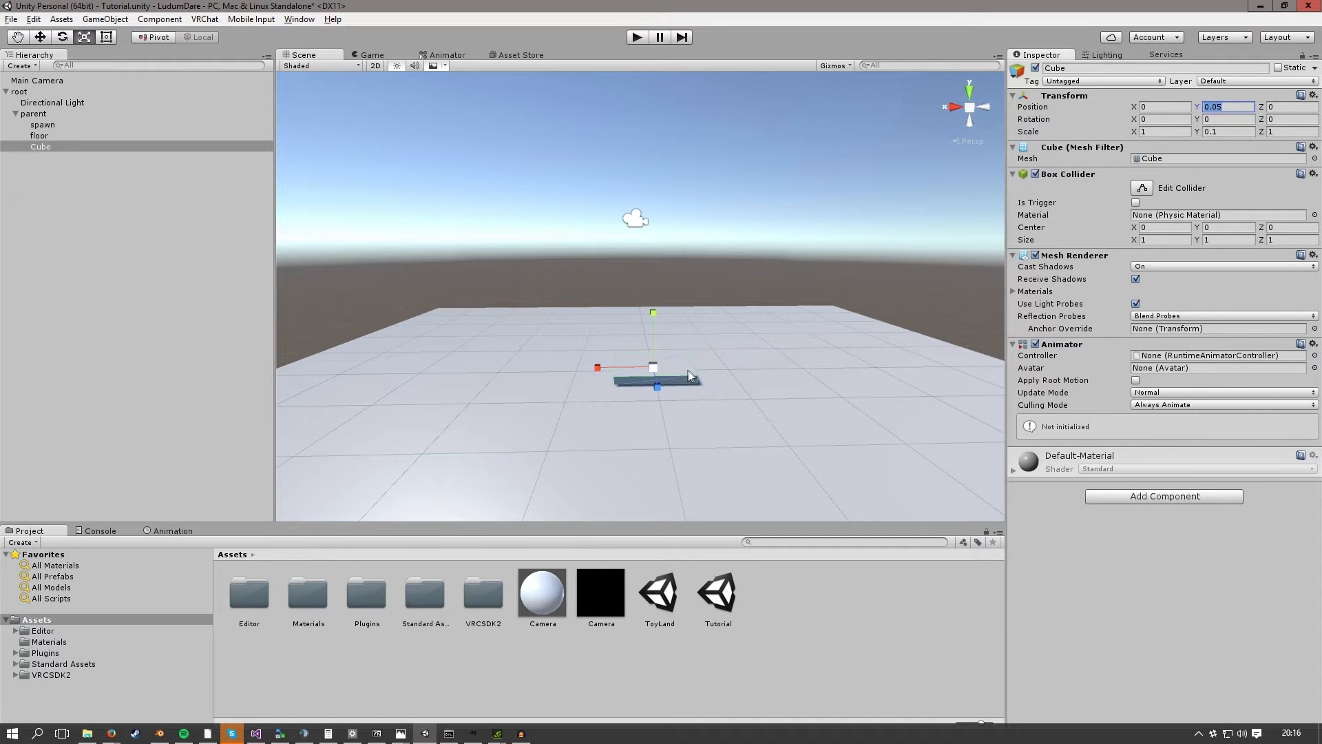
mouse_move(253, 455)
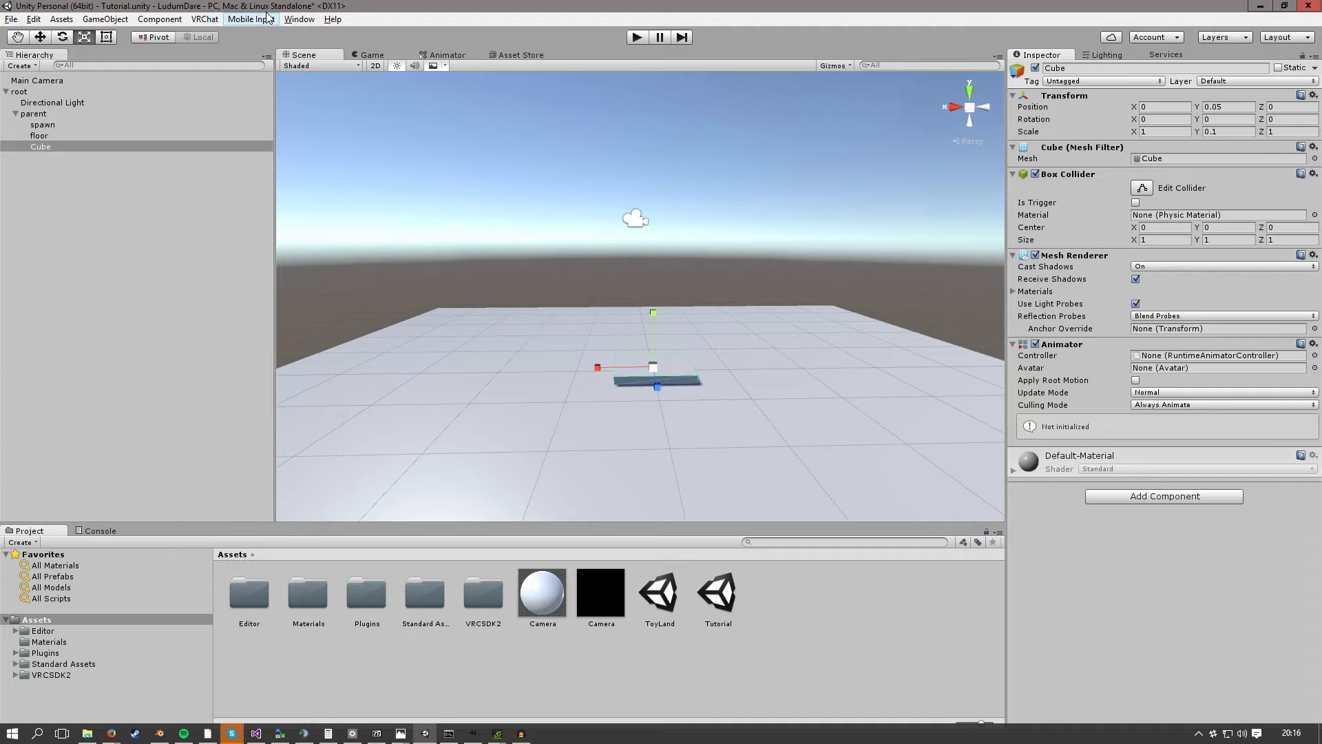
Open the Animation window from the Window menu with the Cube selected
click(298, 19)
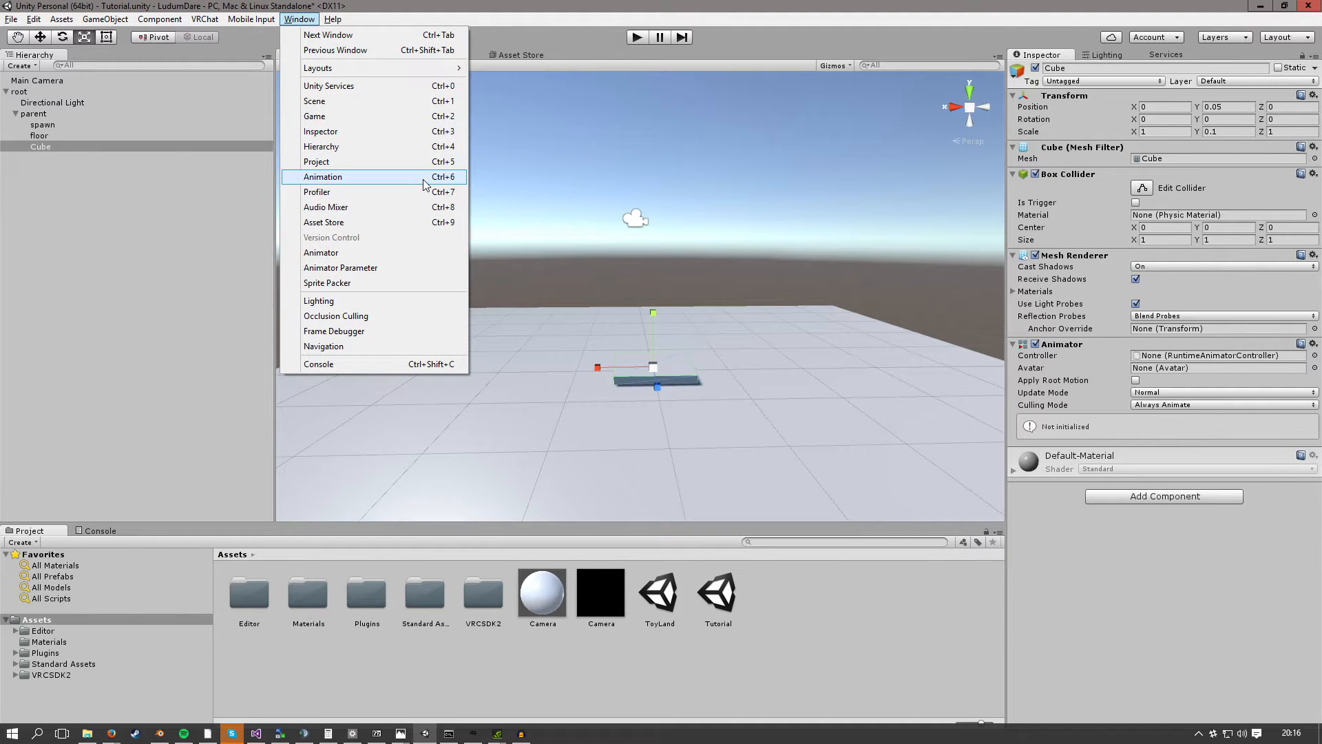
click(323, 176)
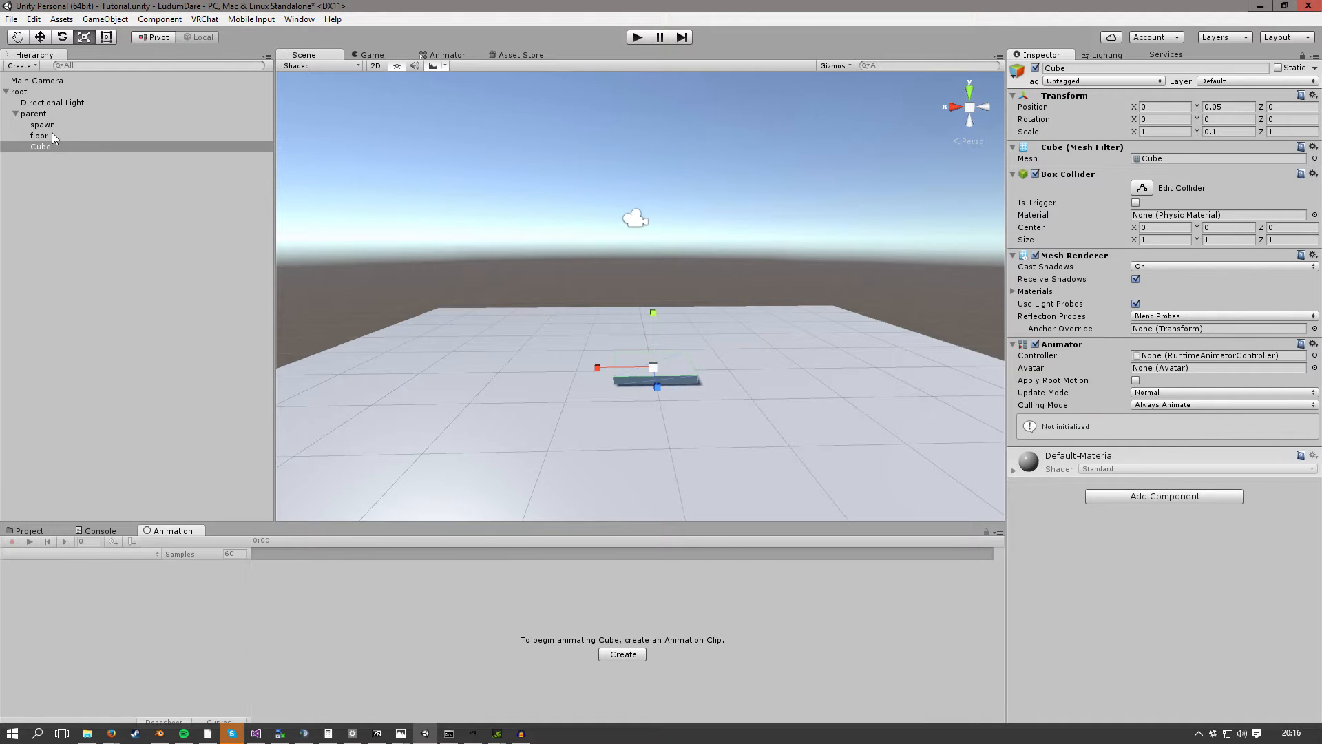
click(40, 146)
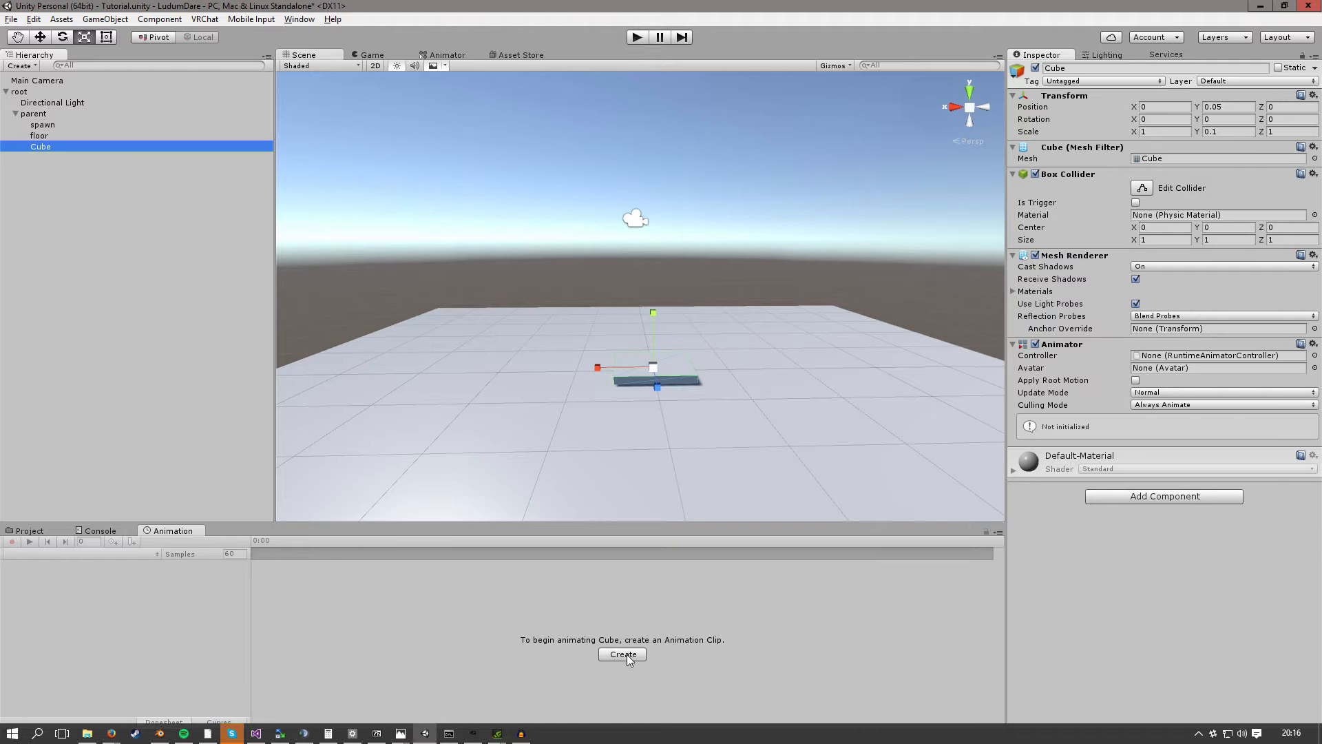
Create an animation clip named 'Lift' saved in a new Animations folder
click(621, 655)
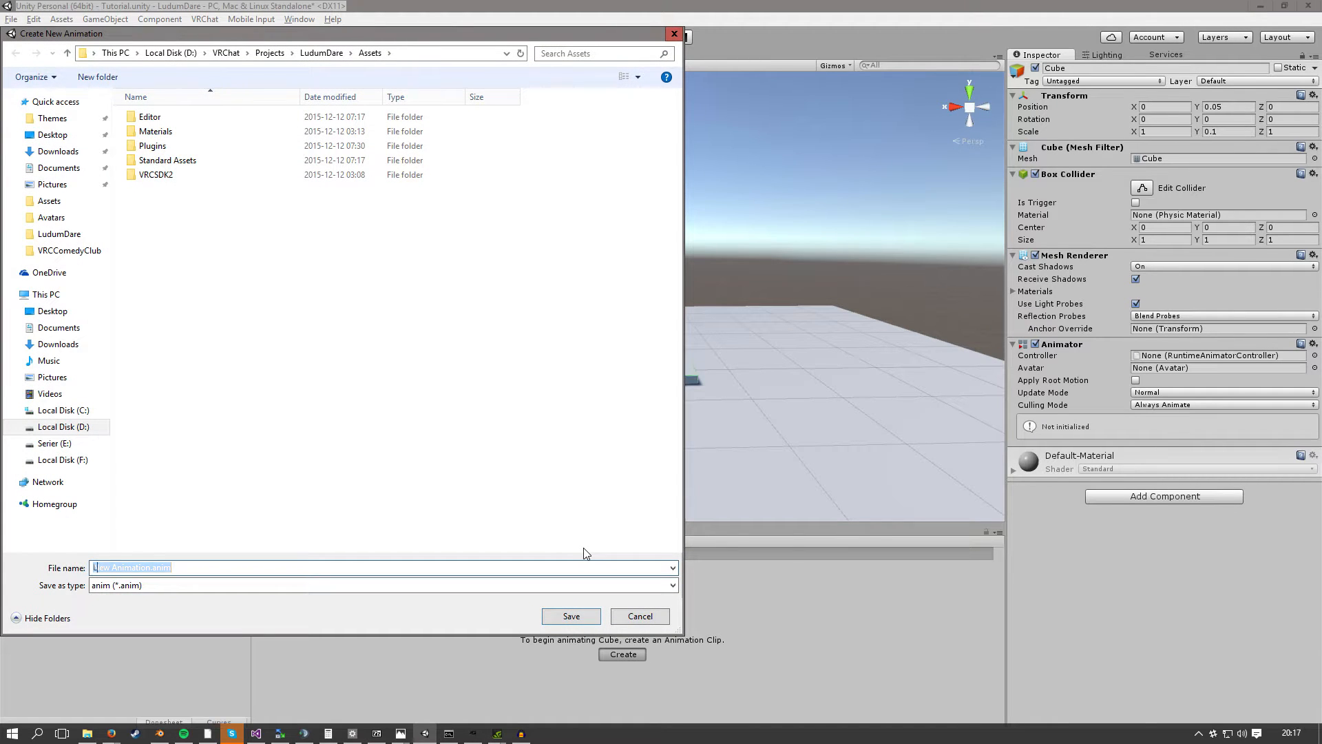
text(Lift)
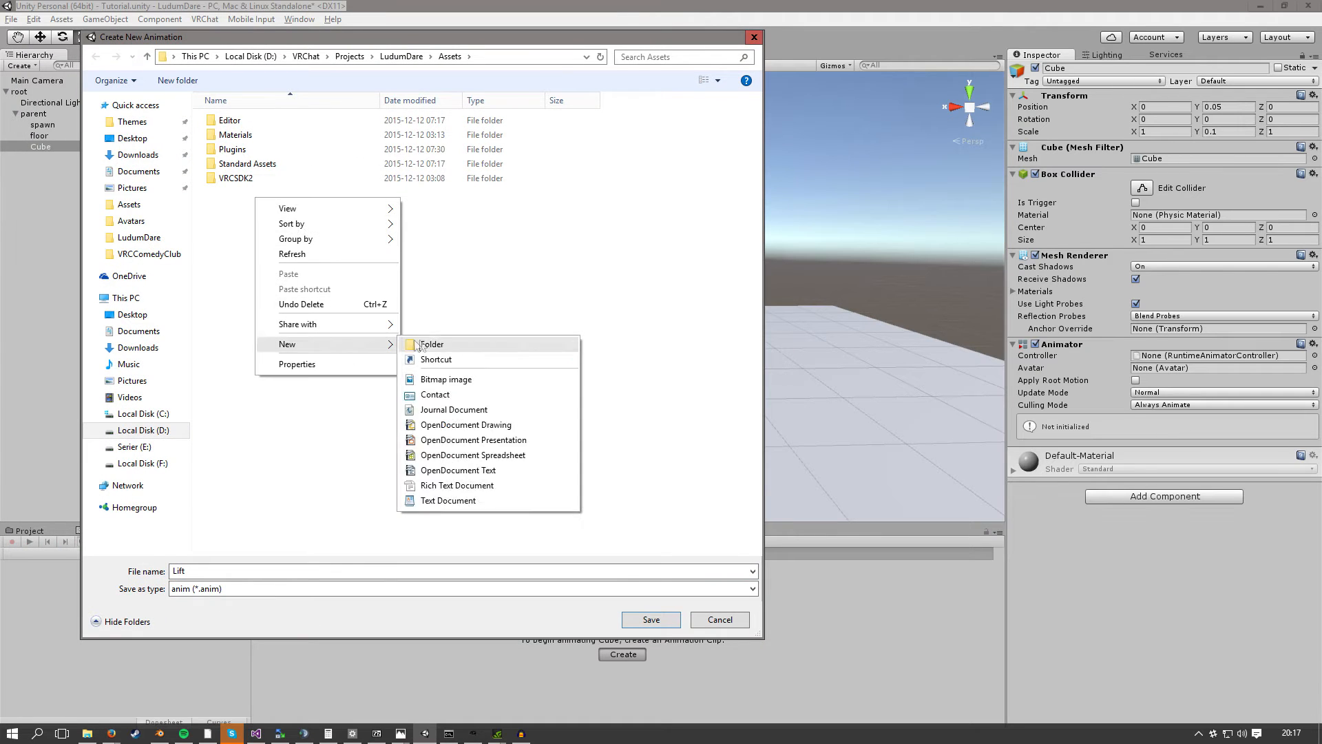
click(431, 345)
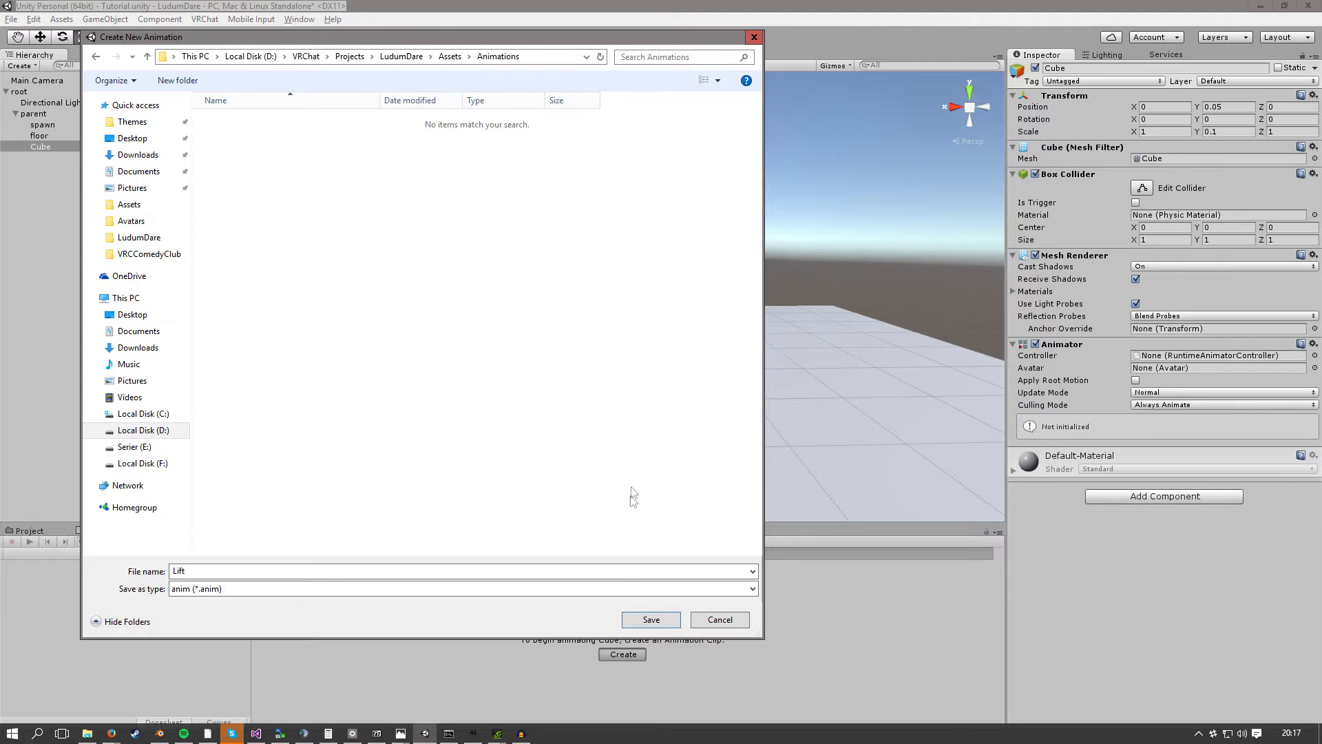
click(650, 619)
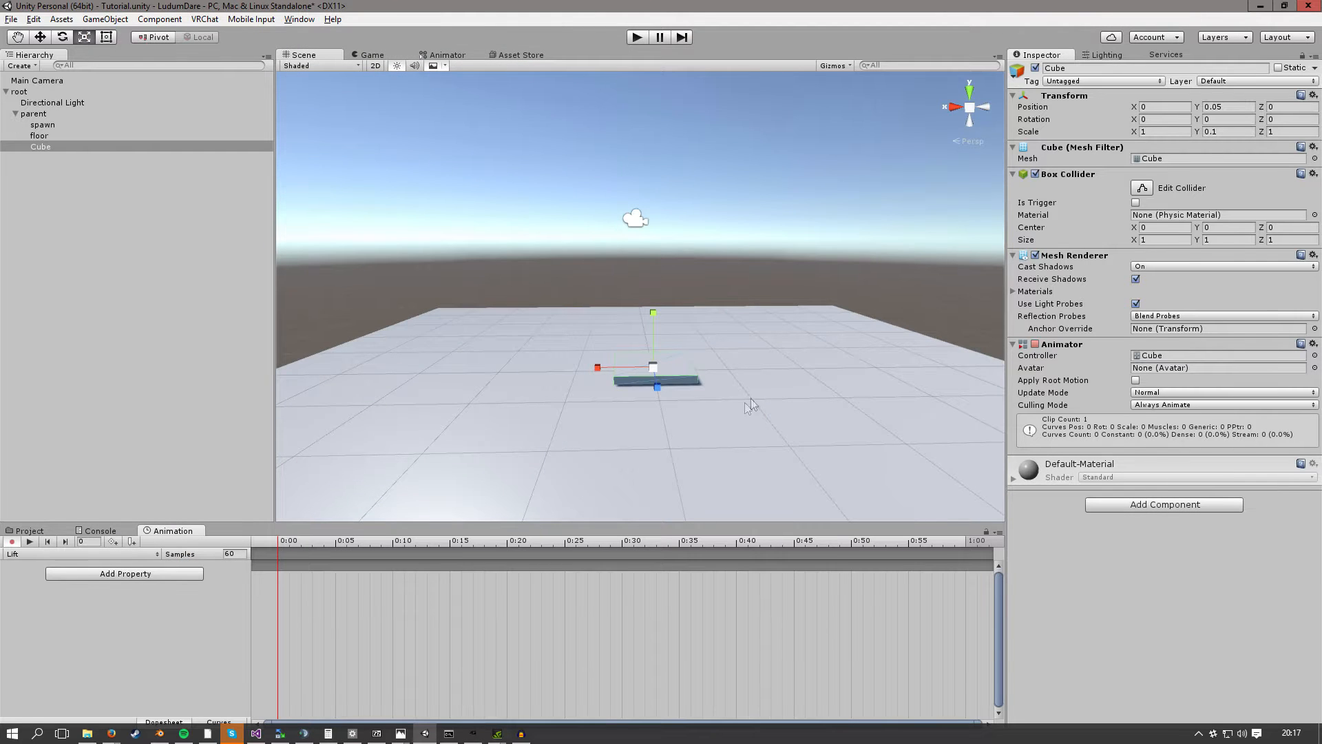
click(636, 36)
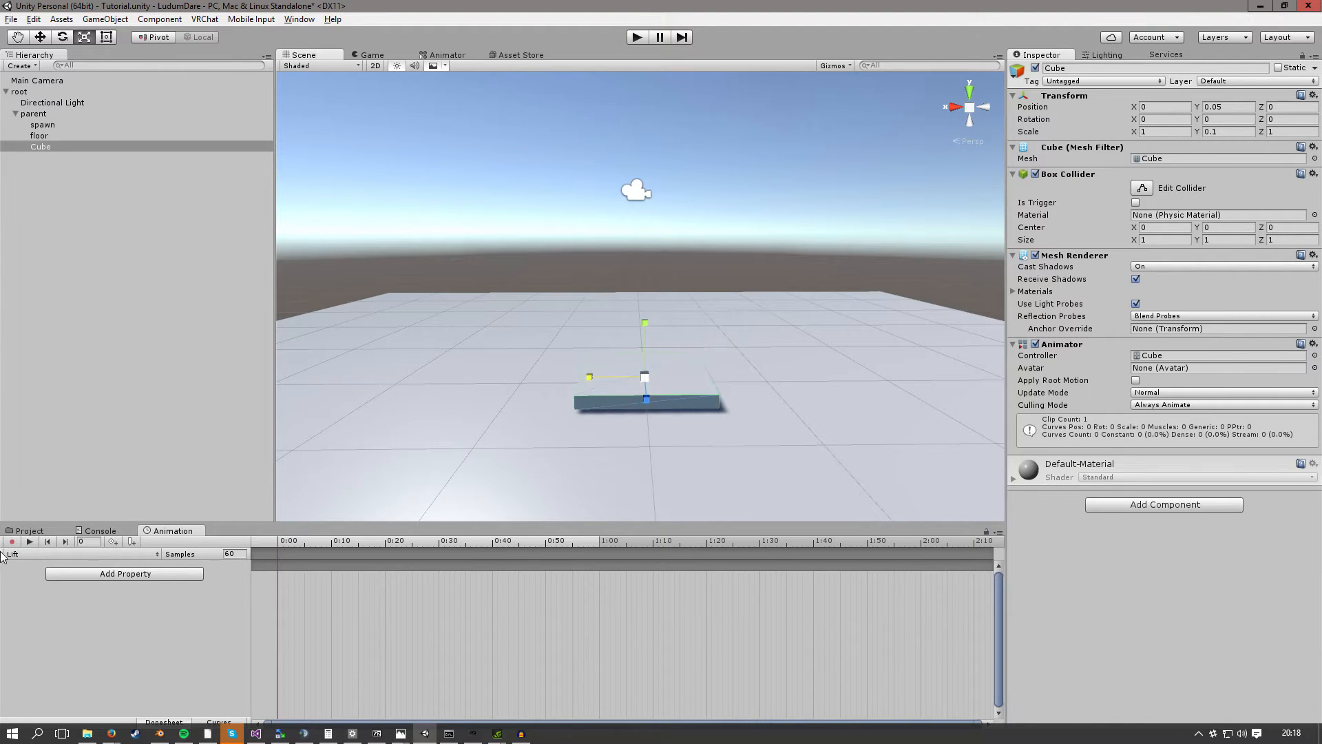
click(124, 572)
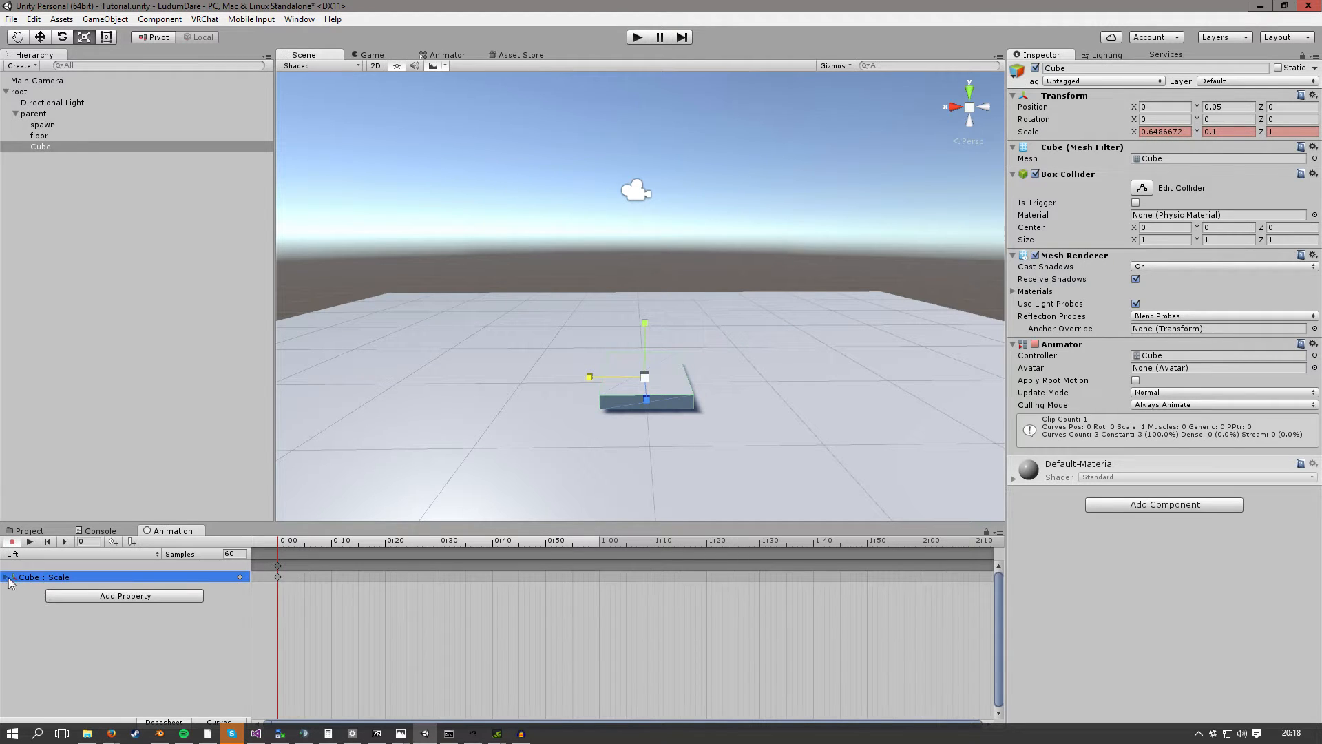
click(6, 578)
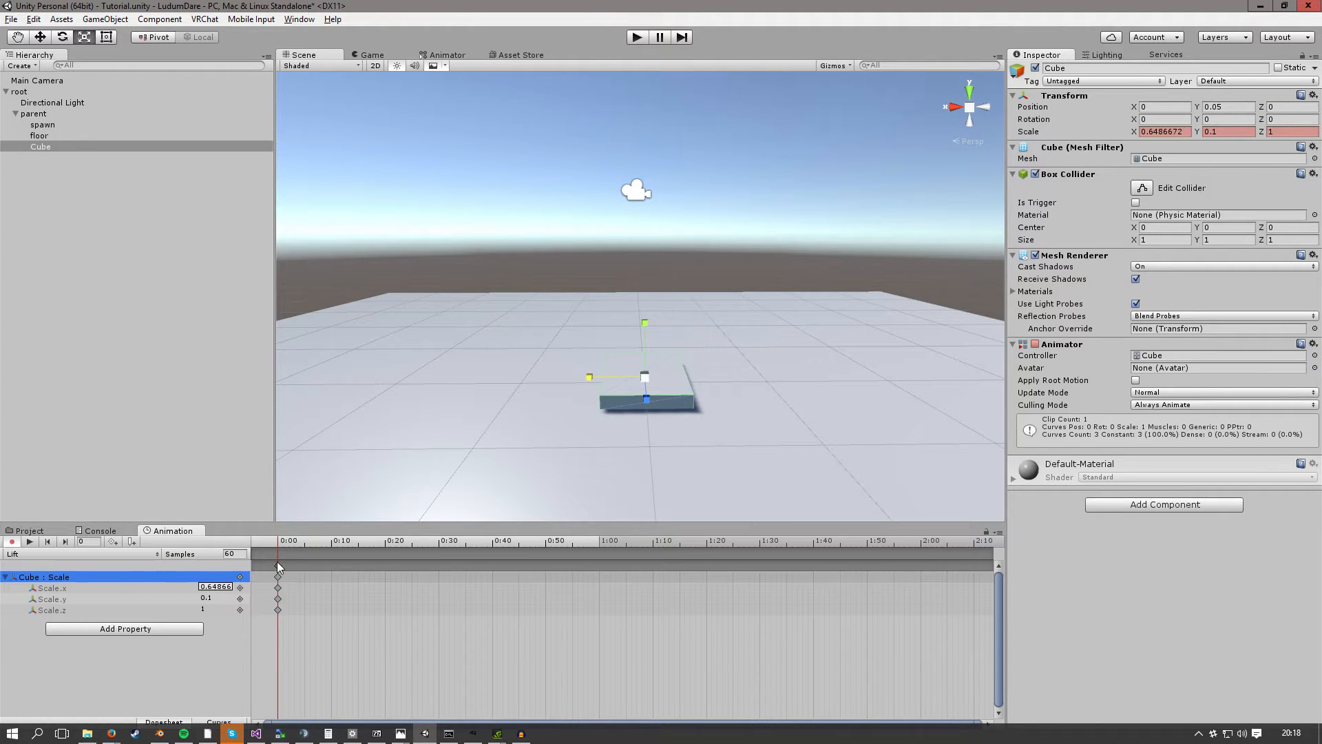
click(636, 36)
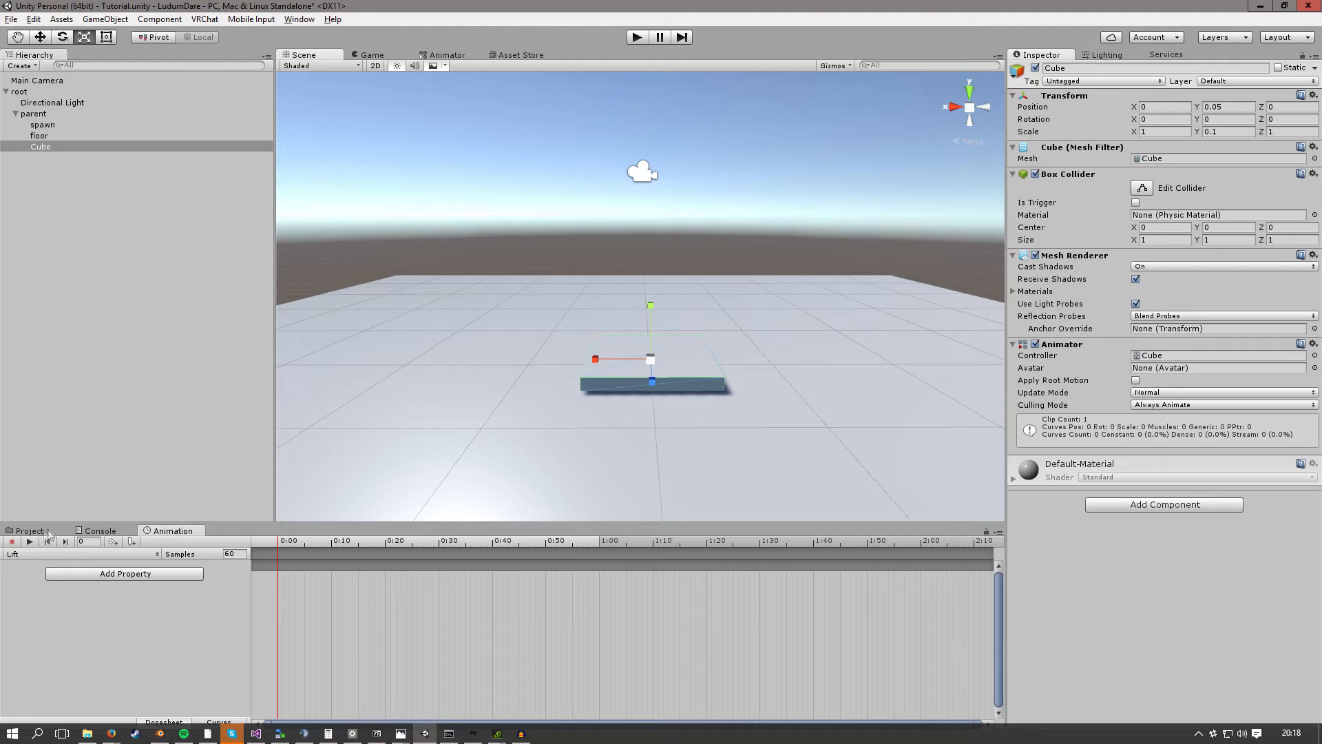
Record Position keyframes at 1, 5 and 6 seconds, raising the Cube to Y 5
click(637, 37)
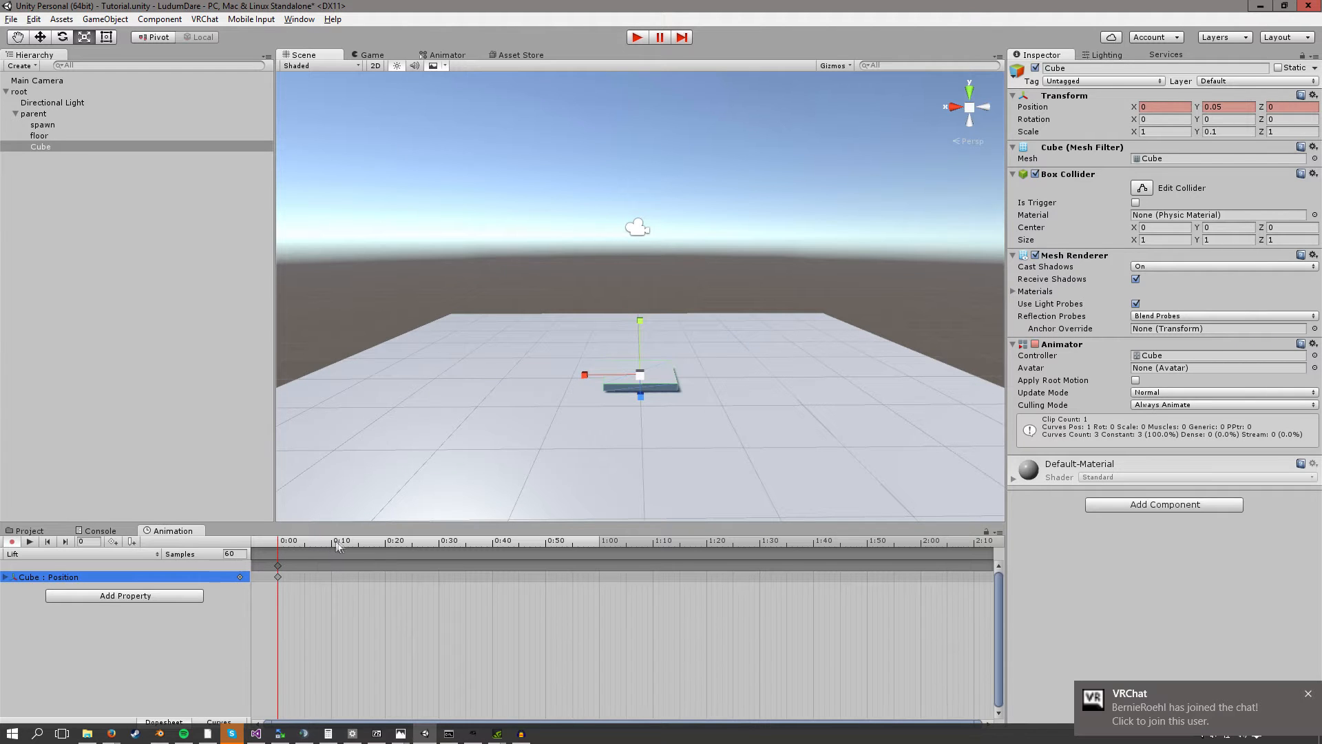
click(601, 540)
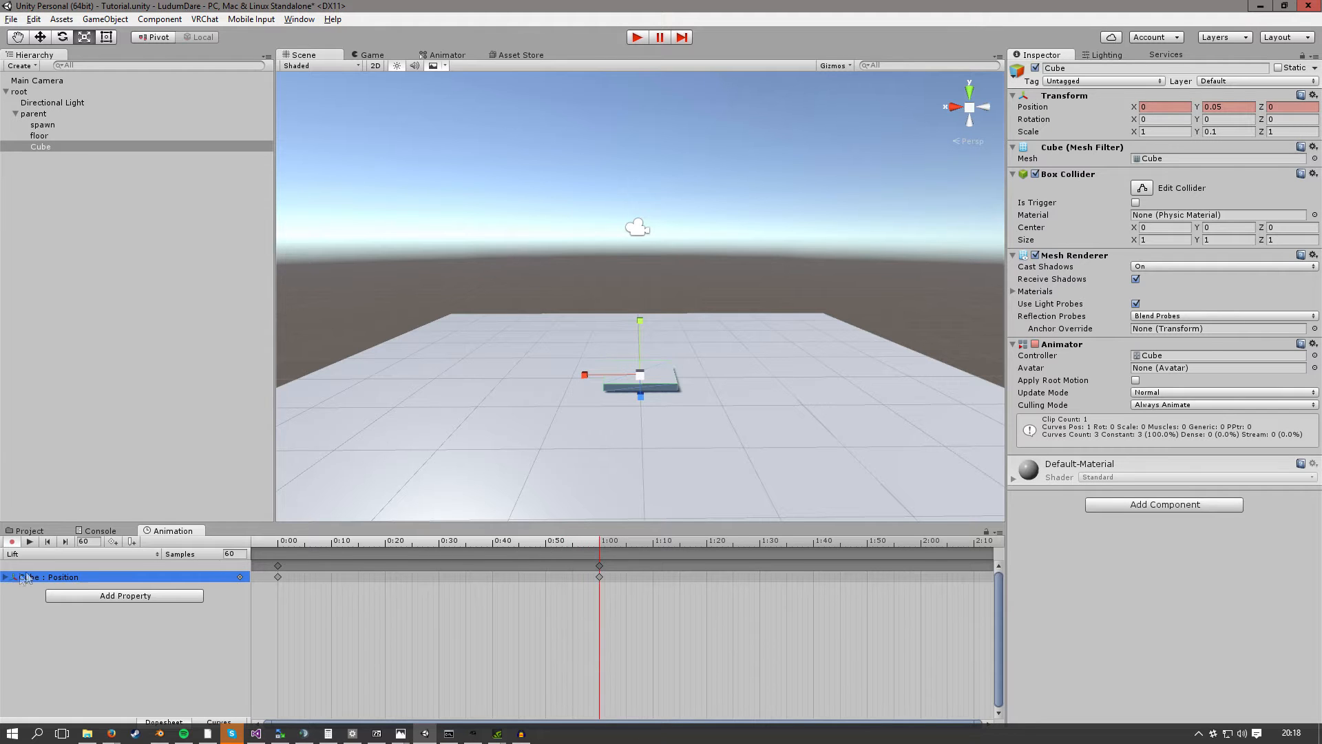
mouse_move(698, 441)
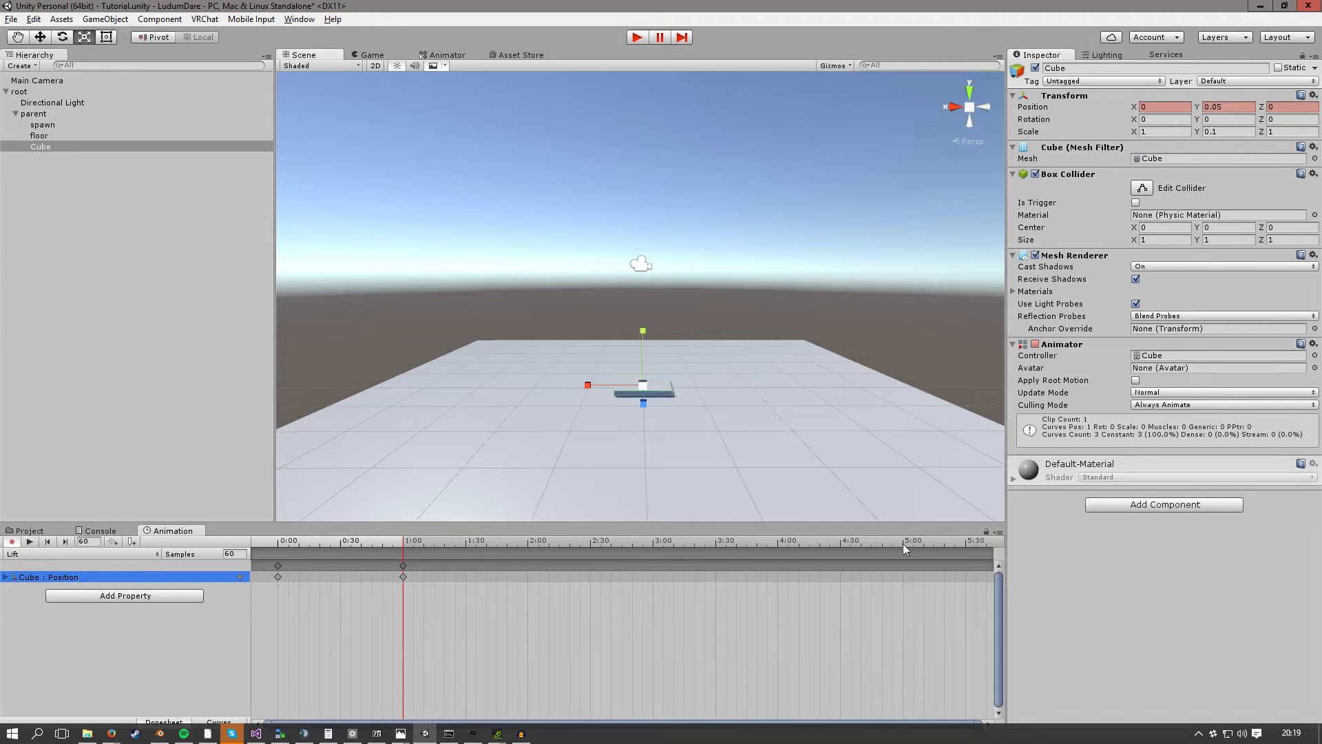
click(902, 541)
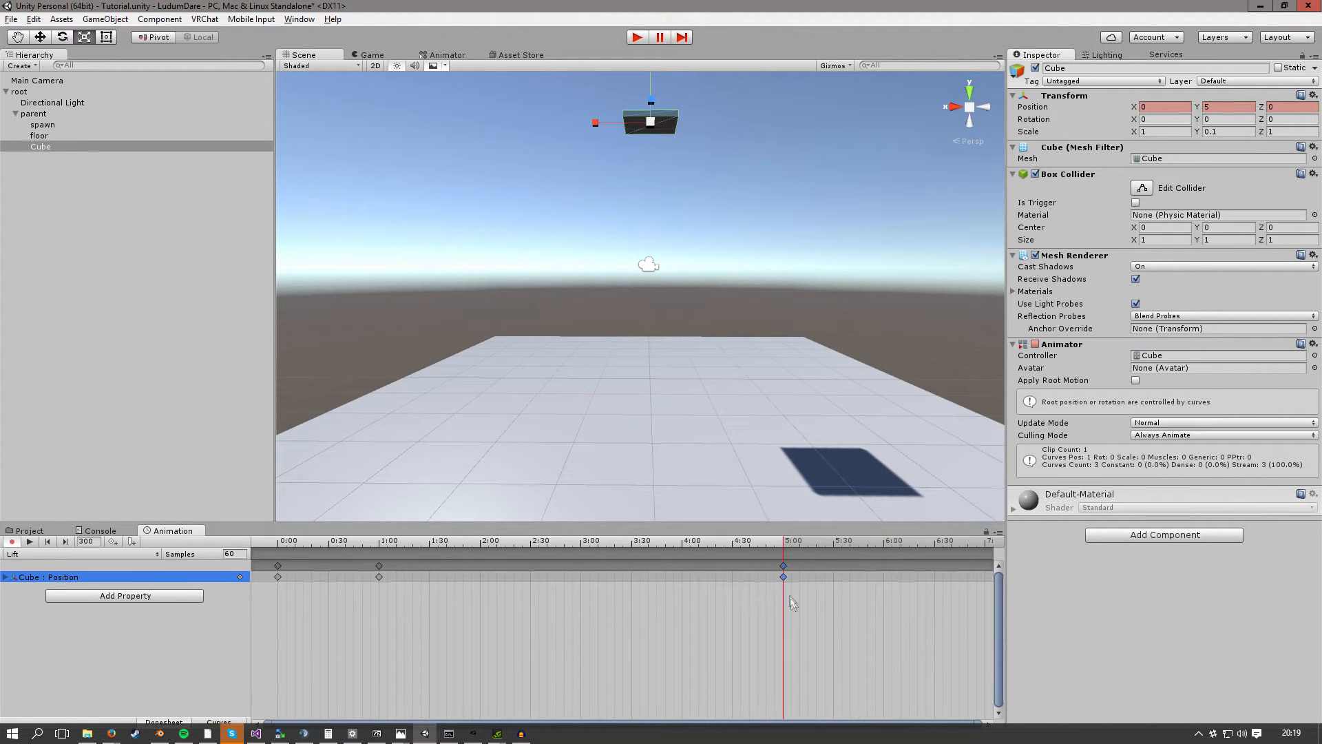
click(885, 541)
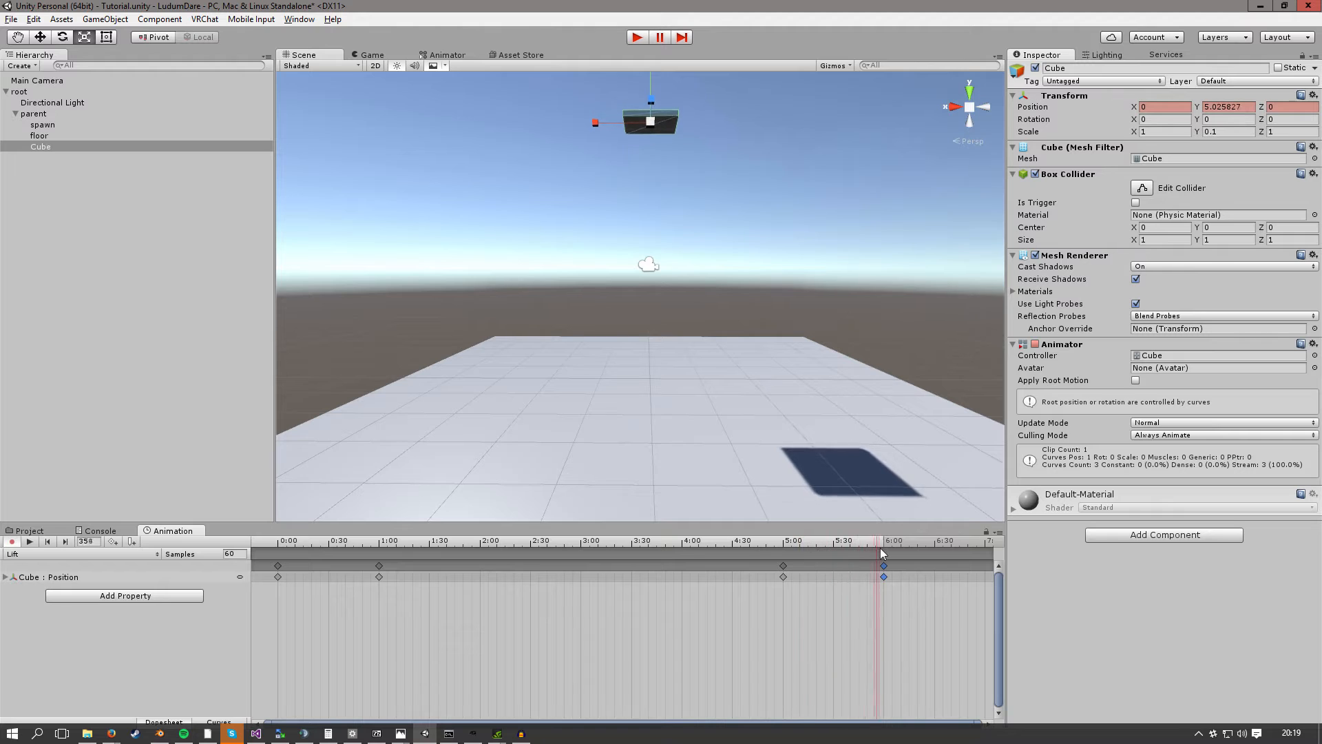
drag(884, 554, 804, 553)
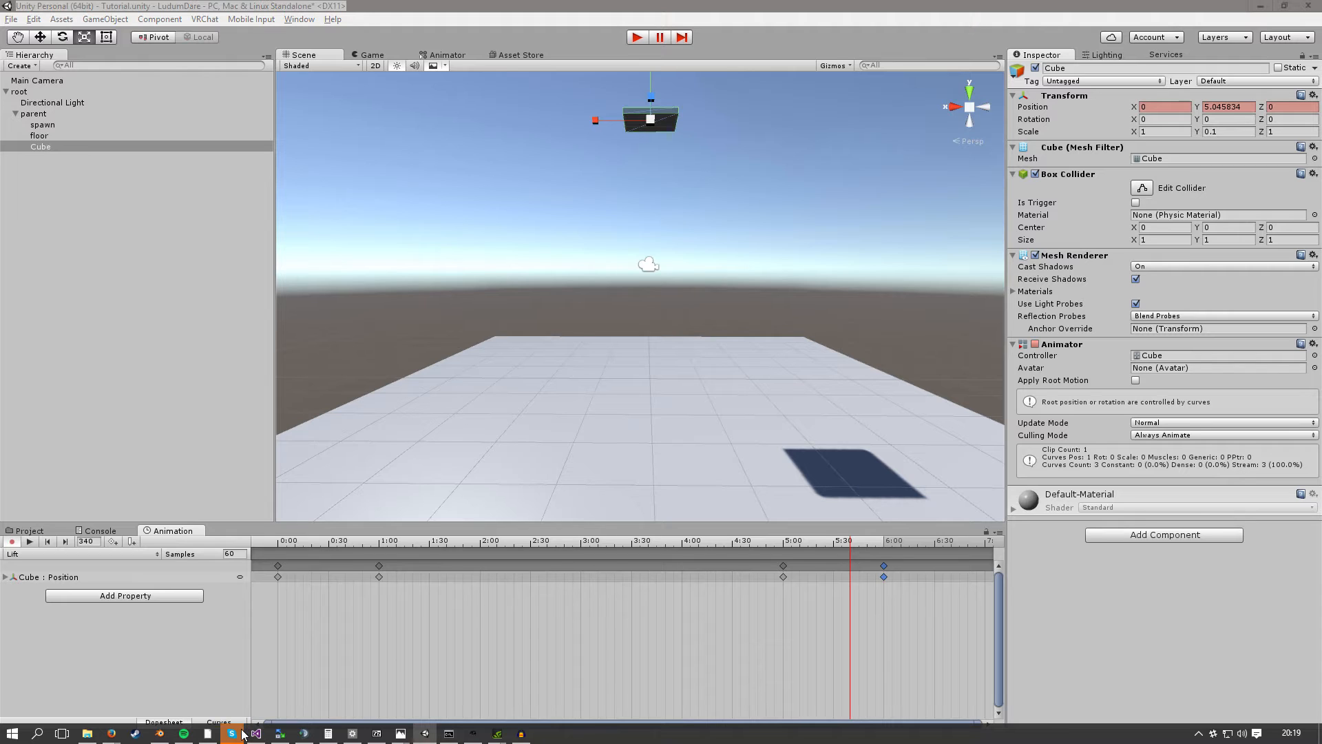
In curve view, flatten the tangents of the 5:00 and 6:00 keys to remove overshoot
click(218, 721)
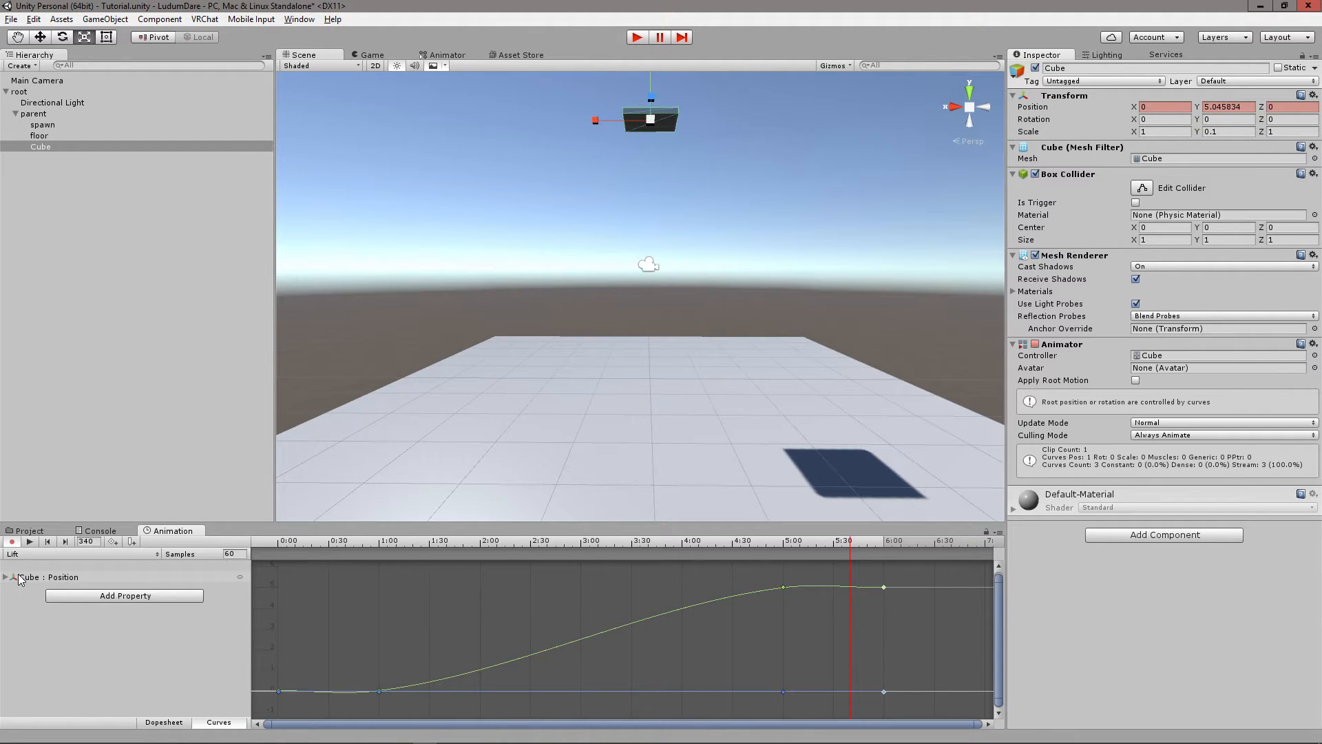
click(7, 578)
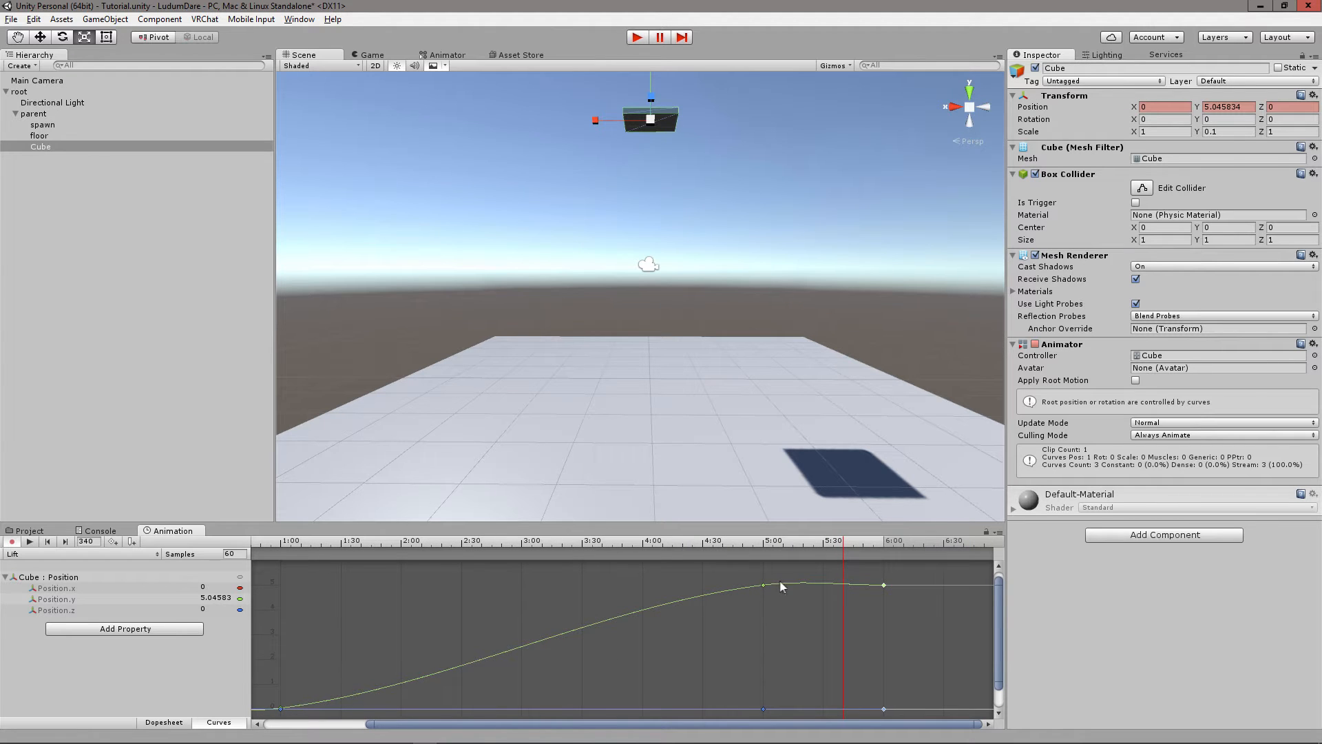
mouse_move(799, 588)
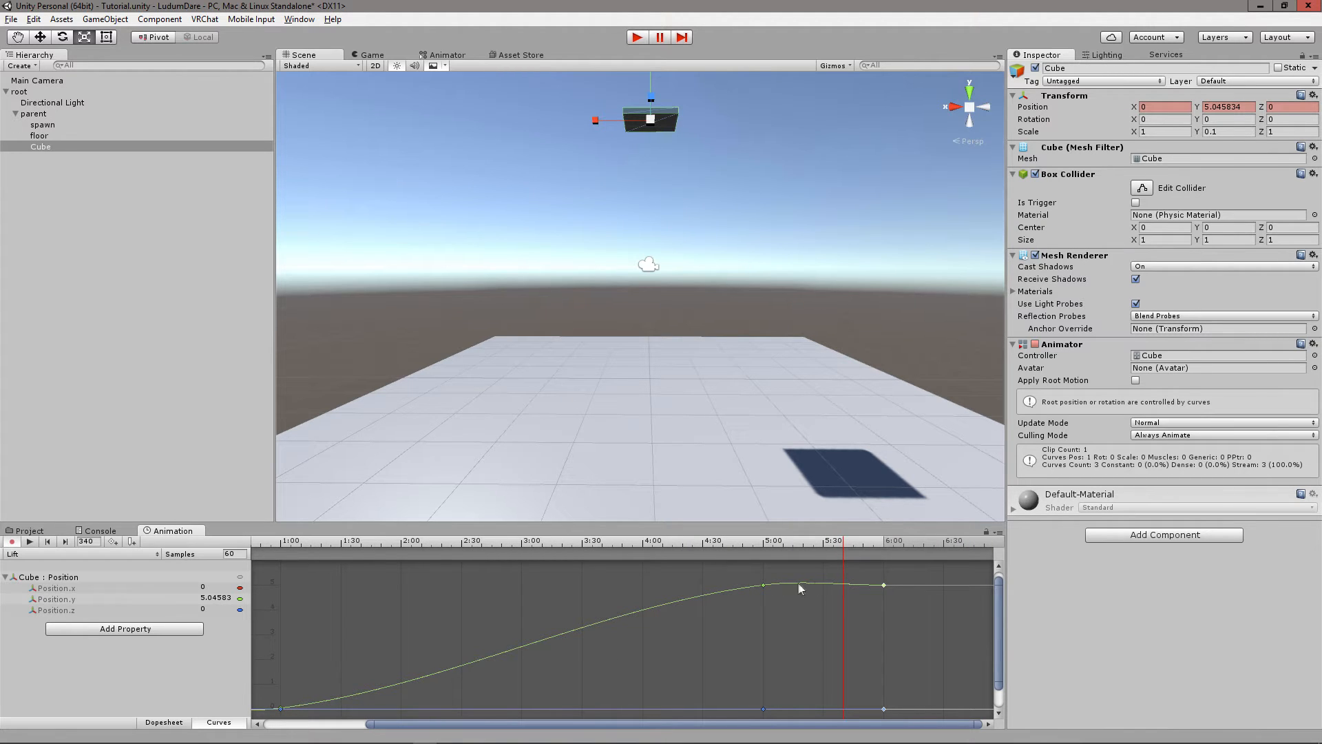
right_click(763, 585)
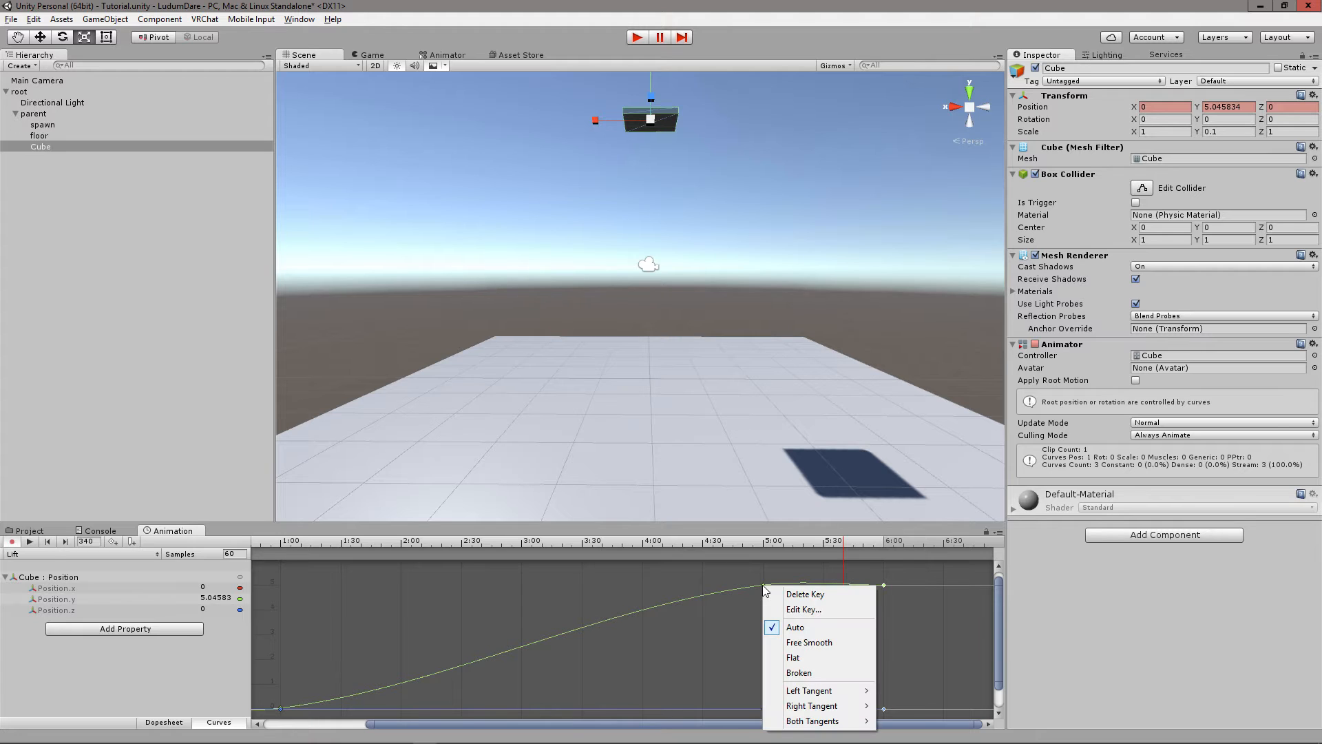
mouse_move(792, 657)
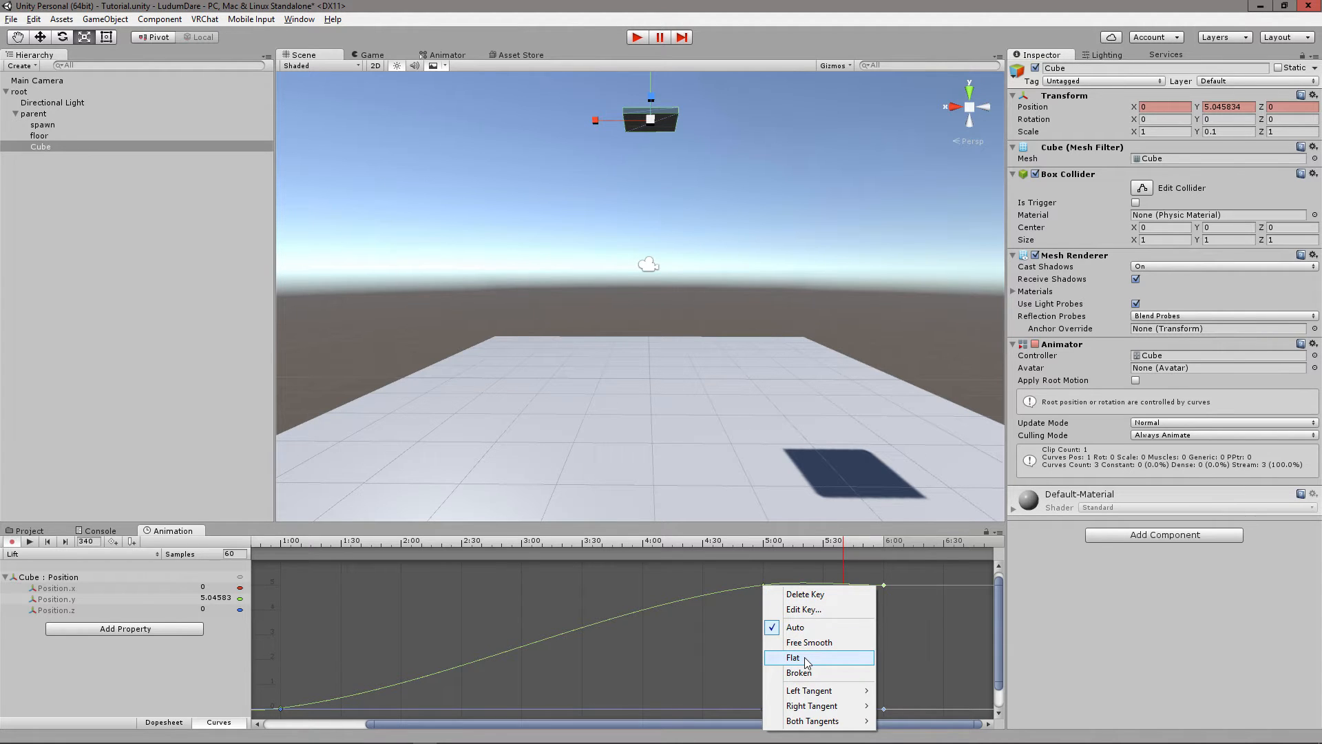
click(793, 658)
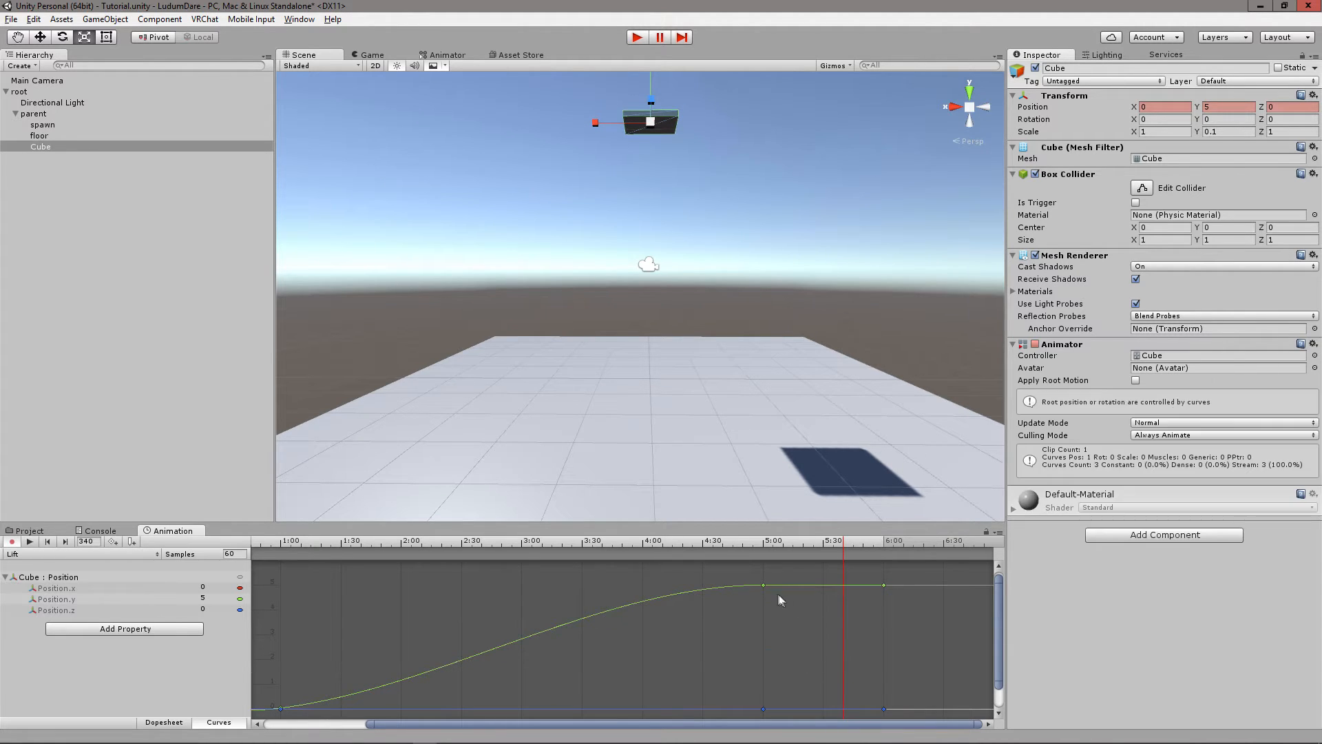
mouse_move(869, 592)
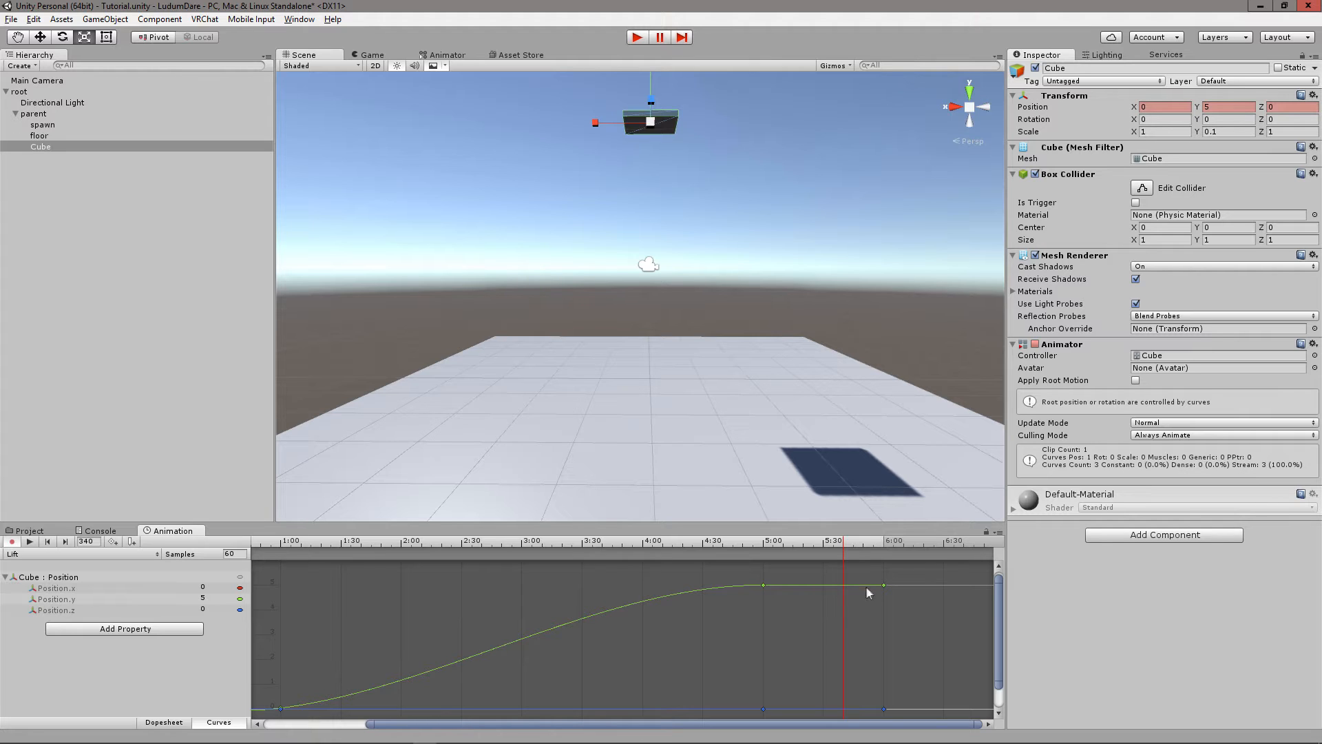
mouse_move(766, 590)
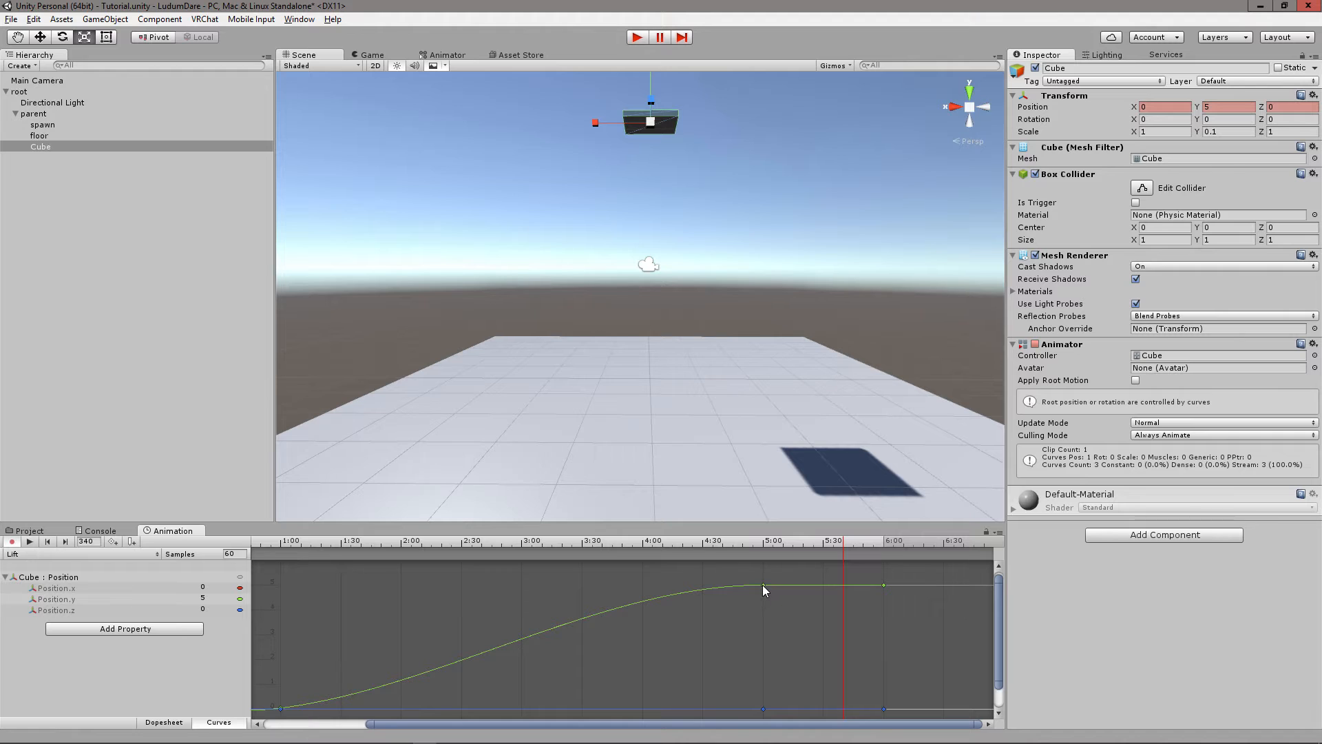
right_click(761, 586)
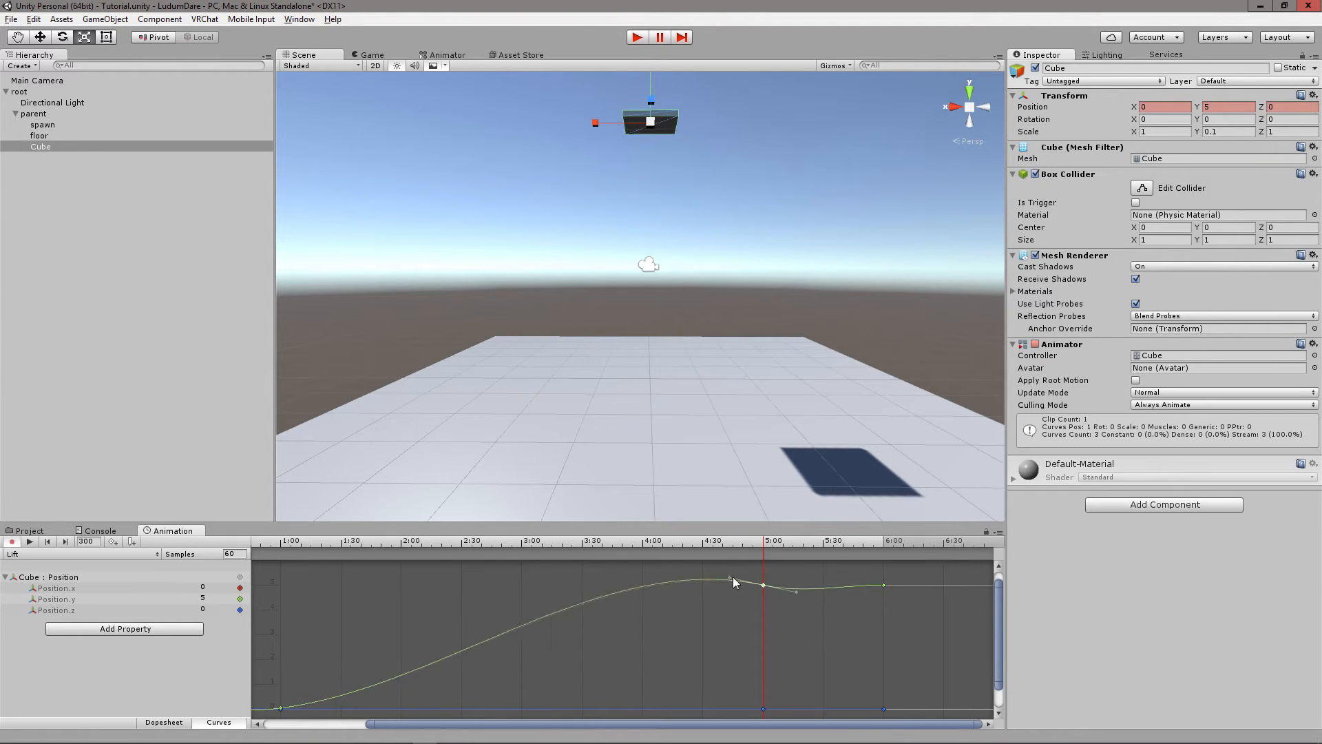
drag(730, 580, 759, 578)
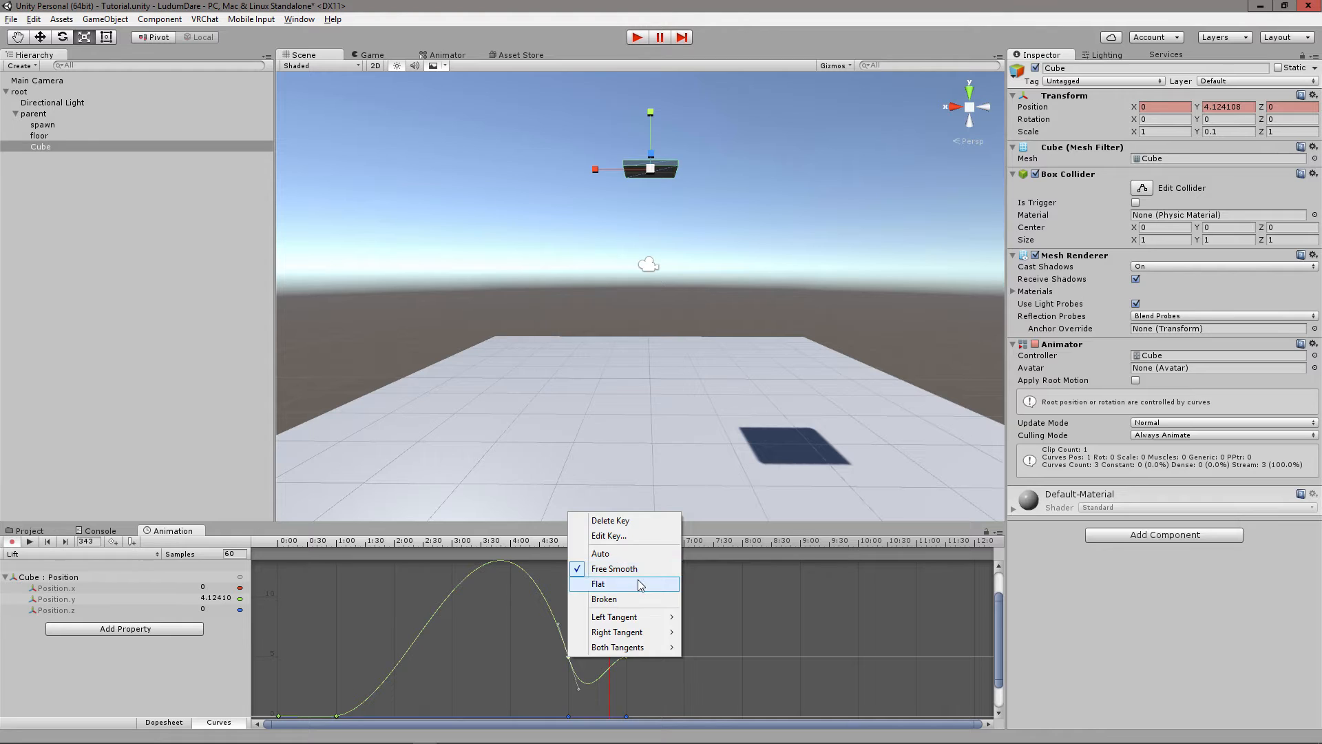
click(598, 583)
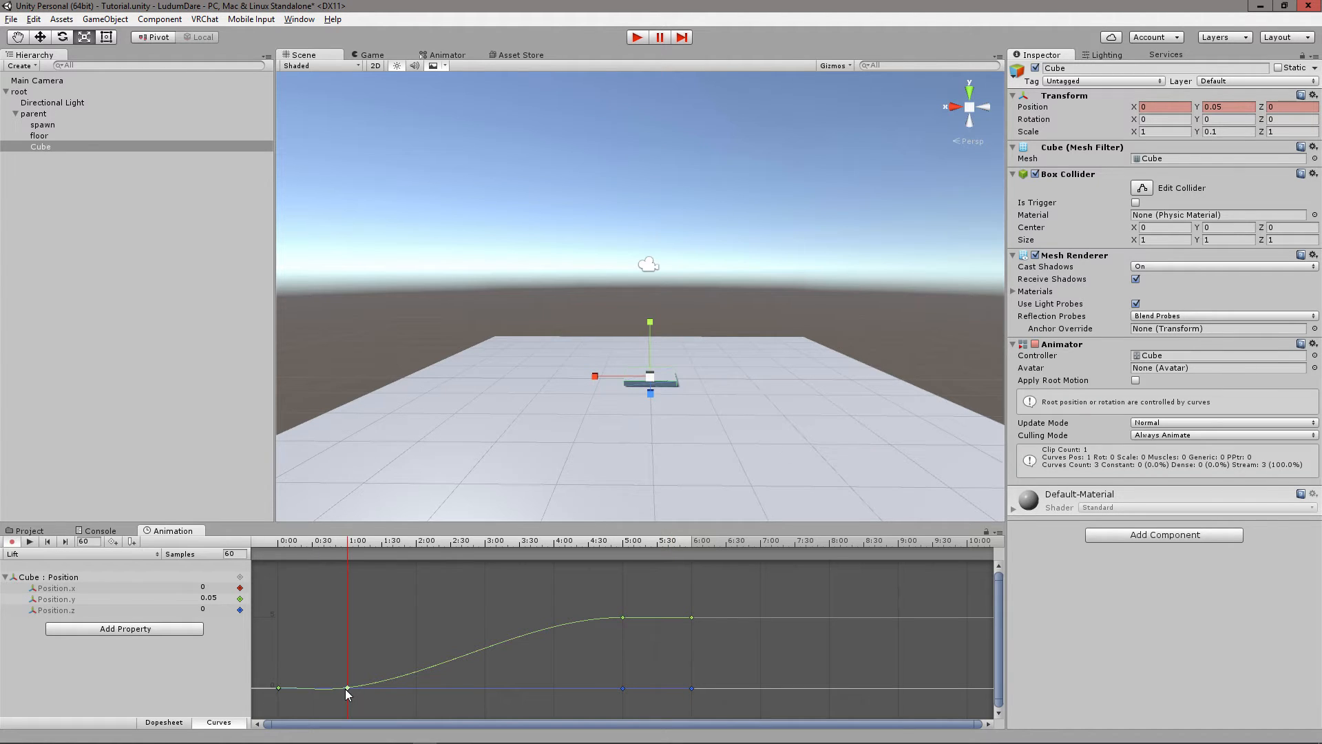
right_click(346, 687)
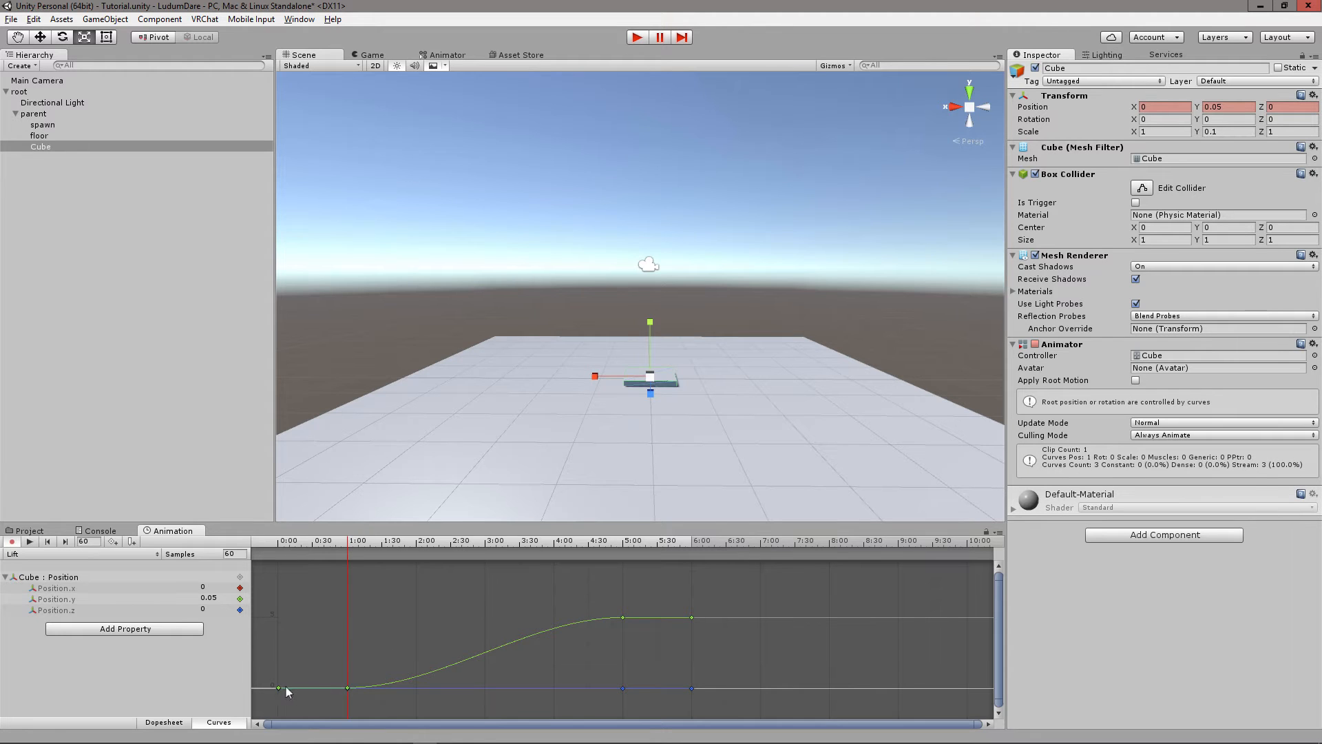
click(323, 541)
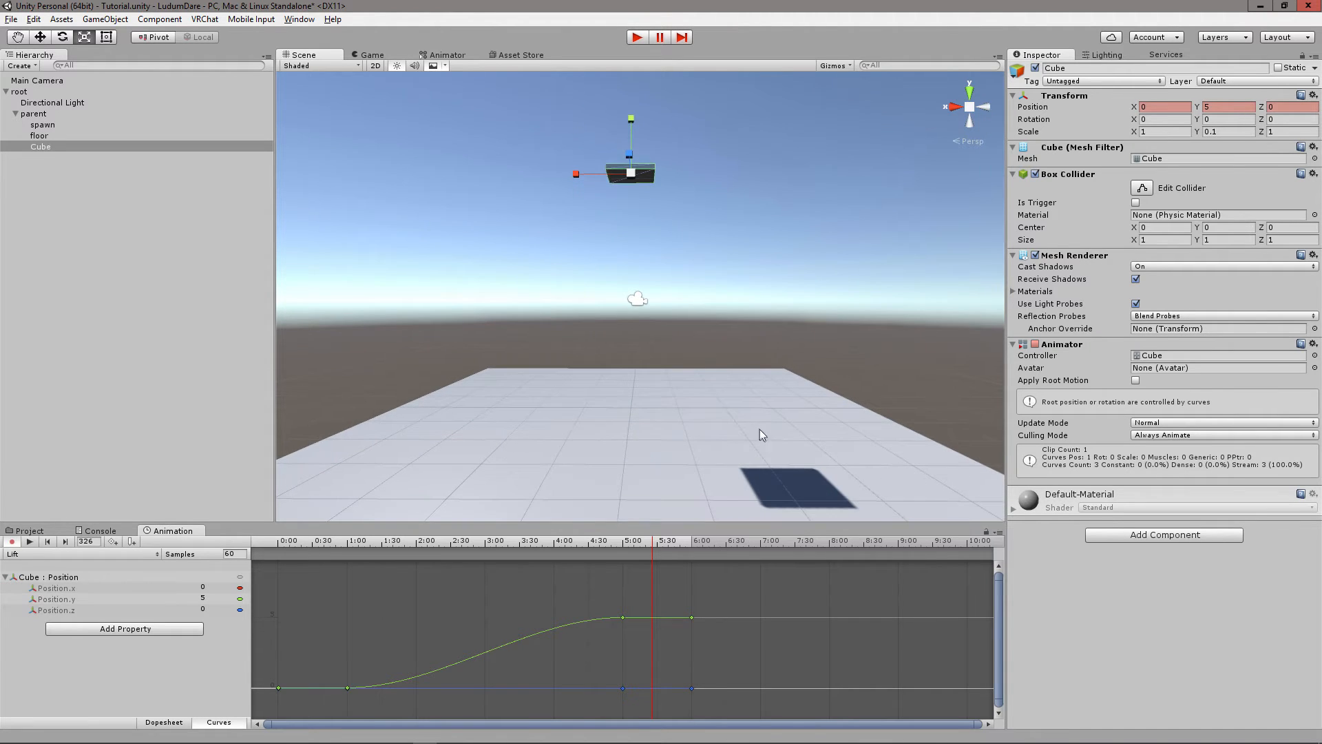
mouse_move(603, 500)
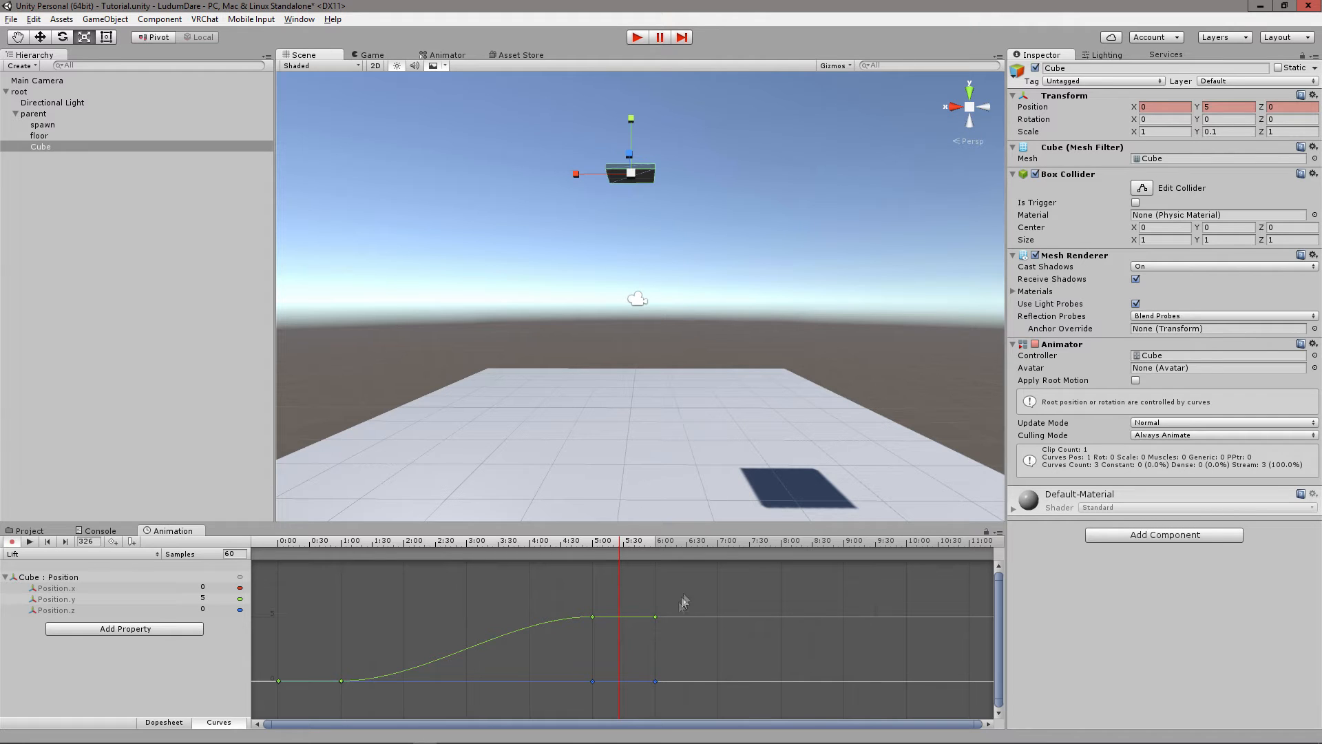
mouse_move(653, 549)
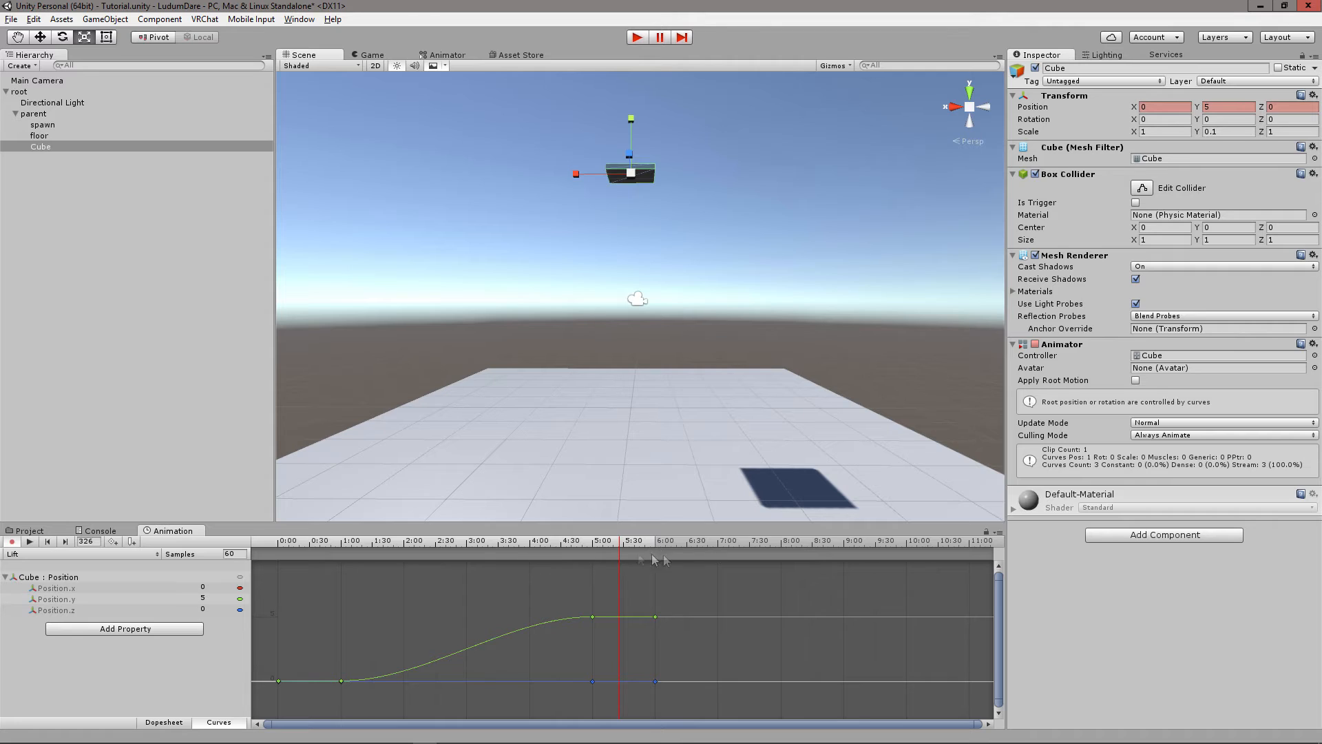
mouse_move(679, 544)
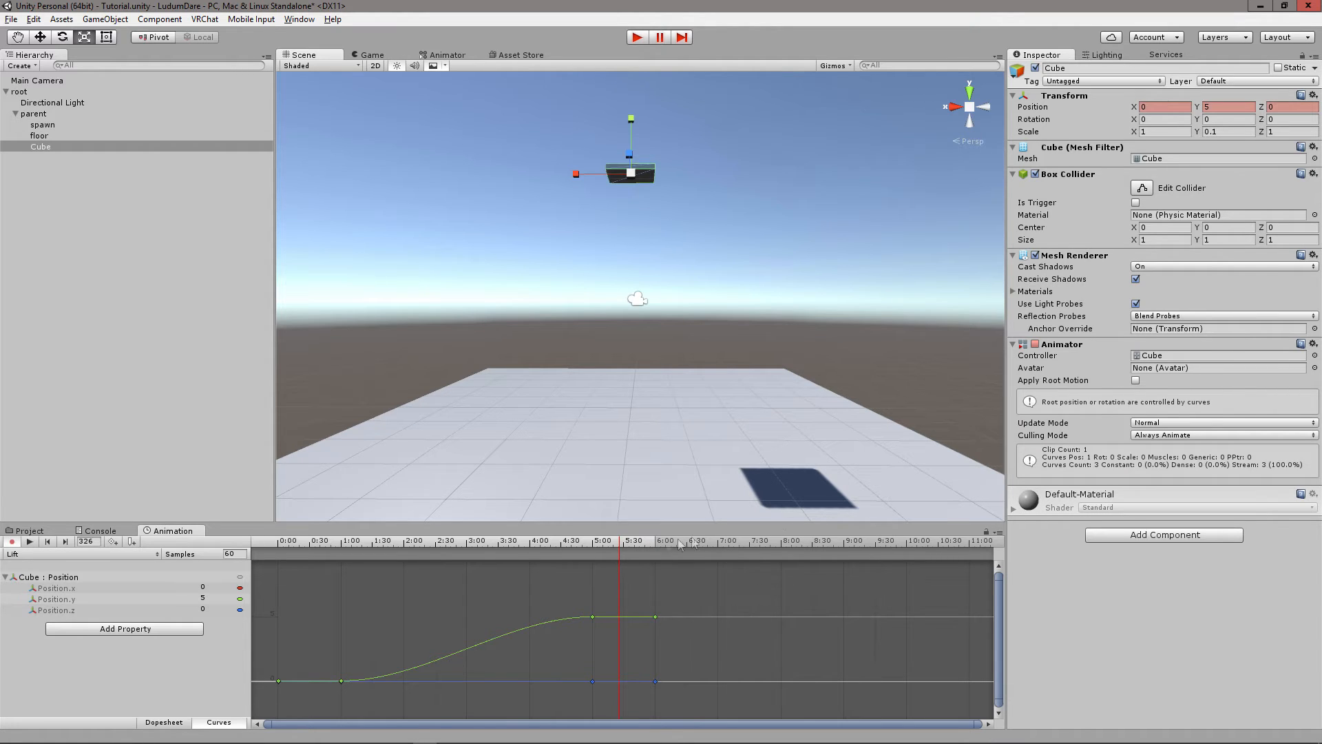
Record a key at 11:00 setting Position Y back to 0.05
click(970, 545)
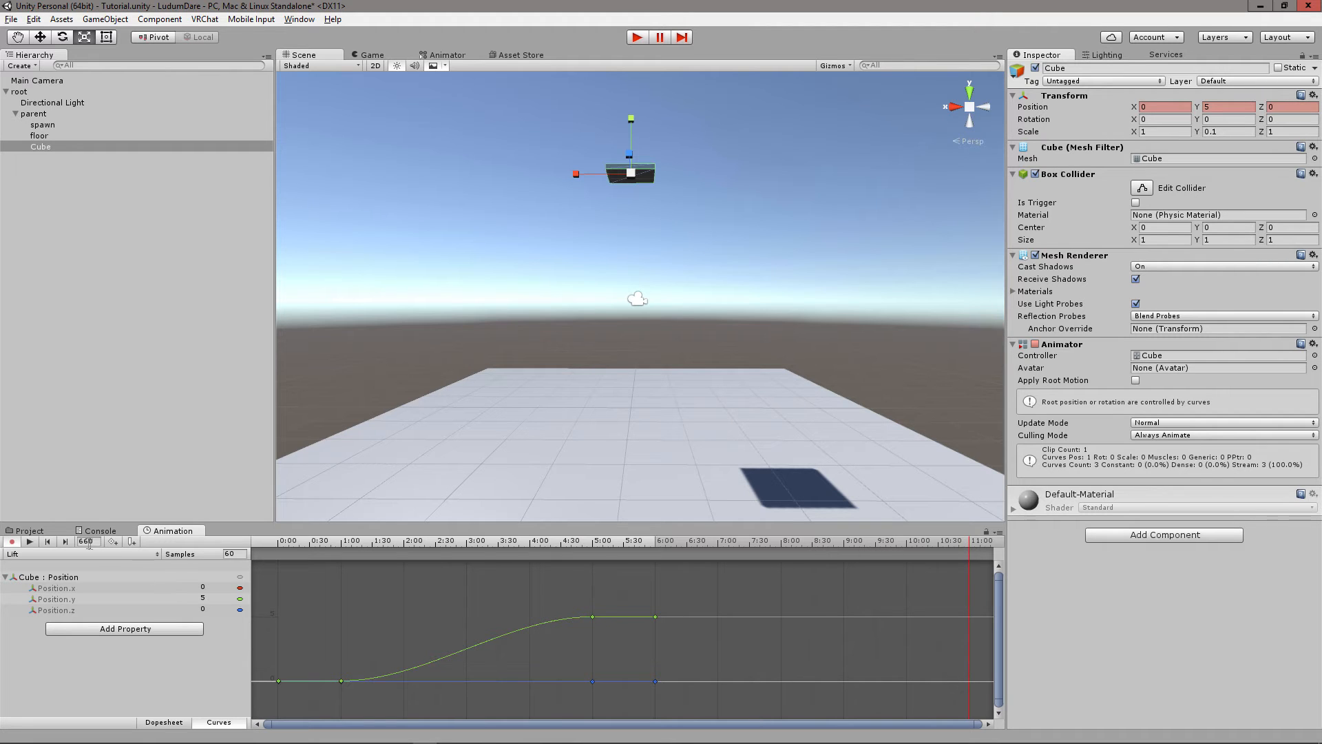
mouse_move(762, 579)
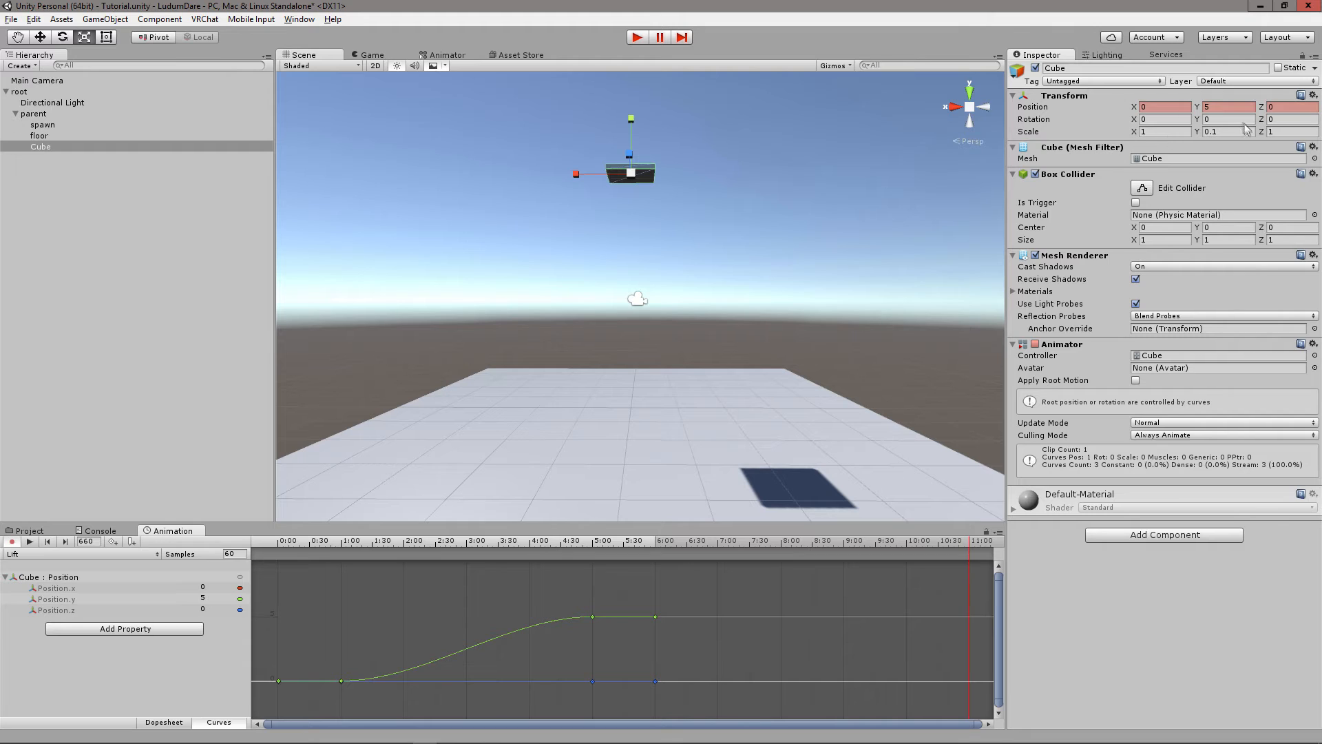
text(0.05)
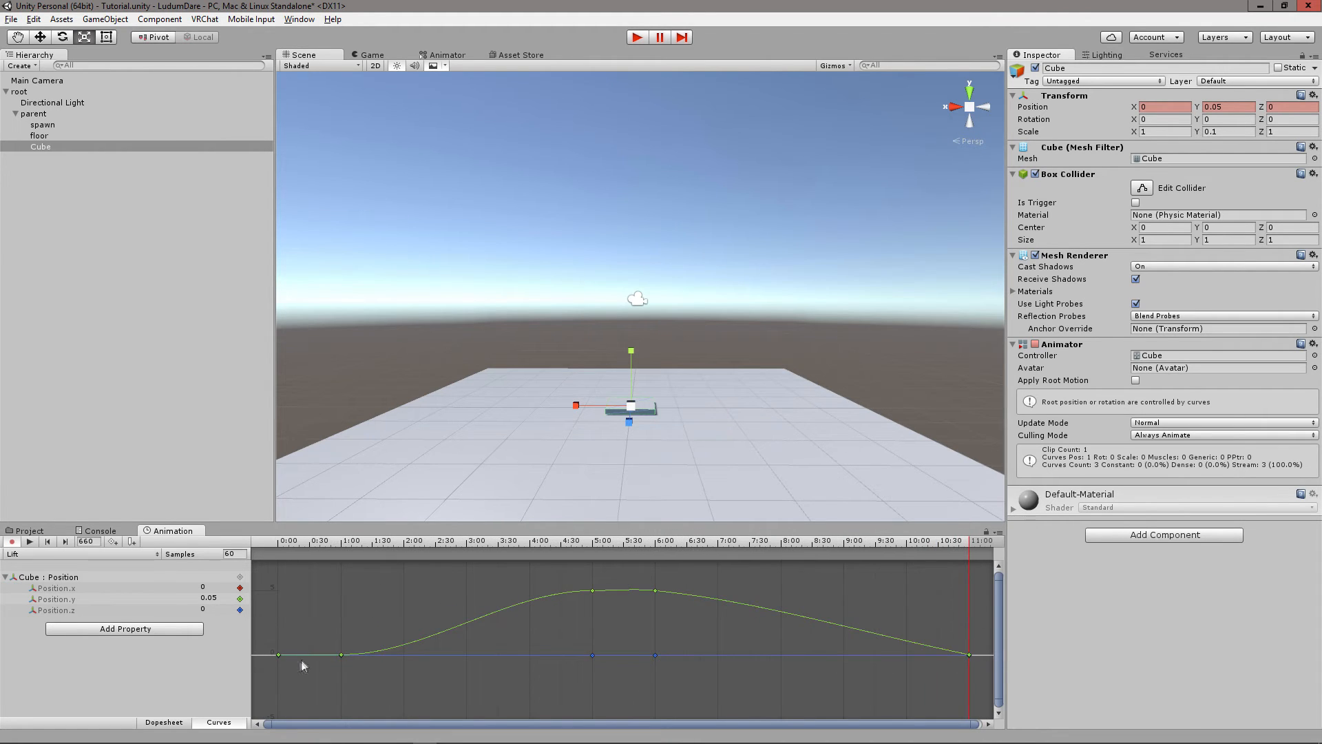
mouse_move(591, 606)
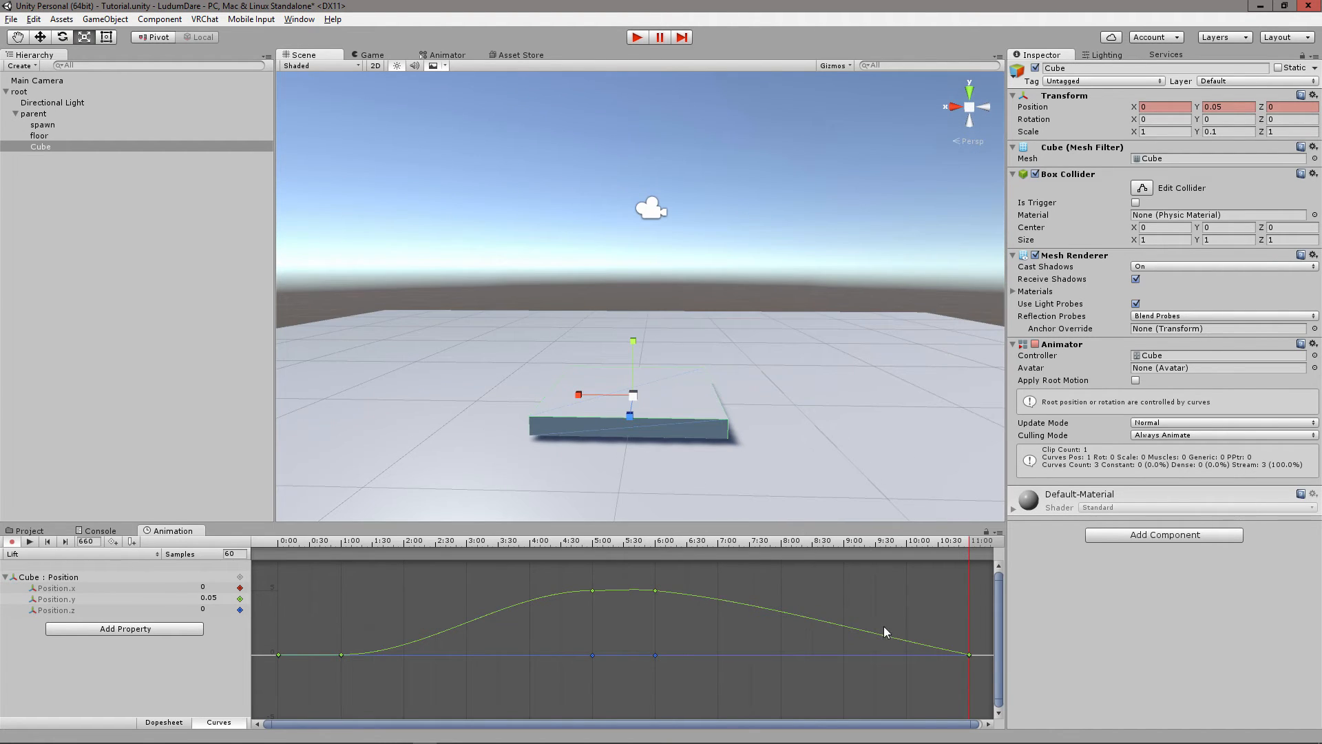
mouse_move(763, 595)
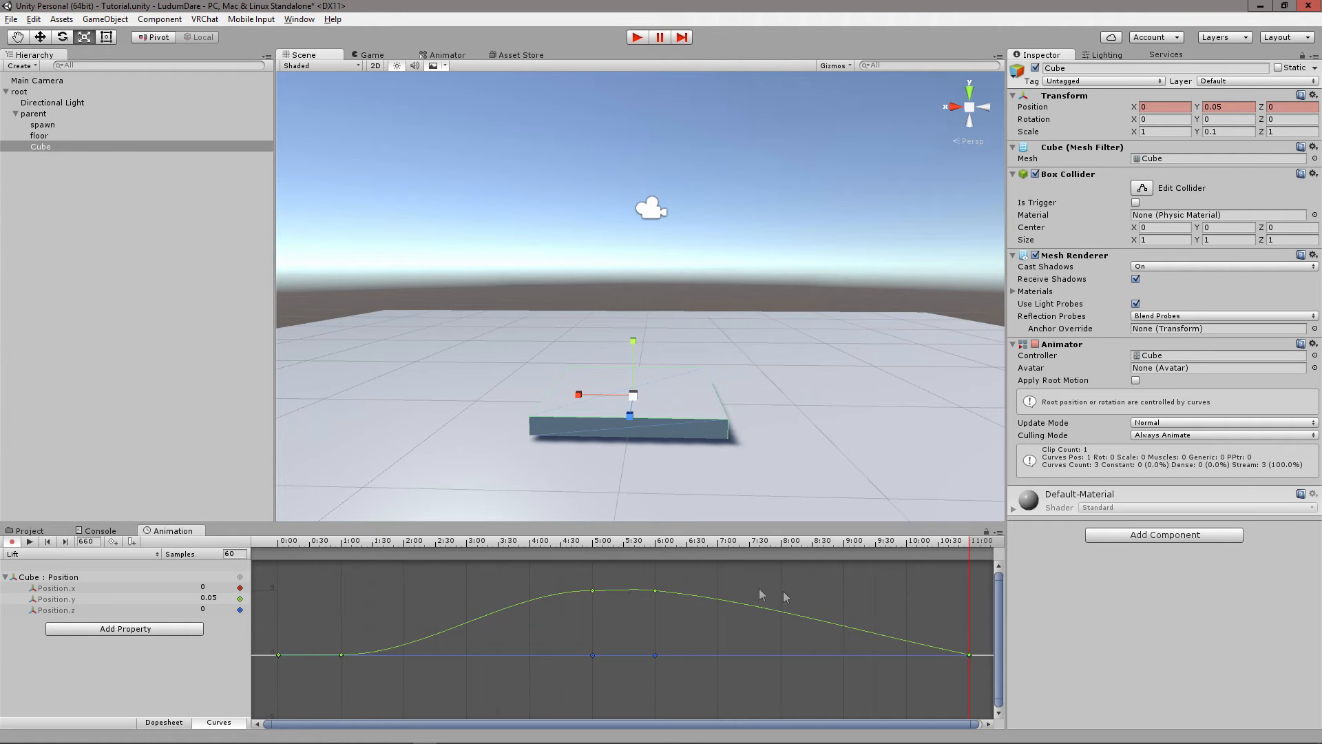
click(973, 541)
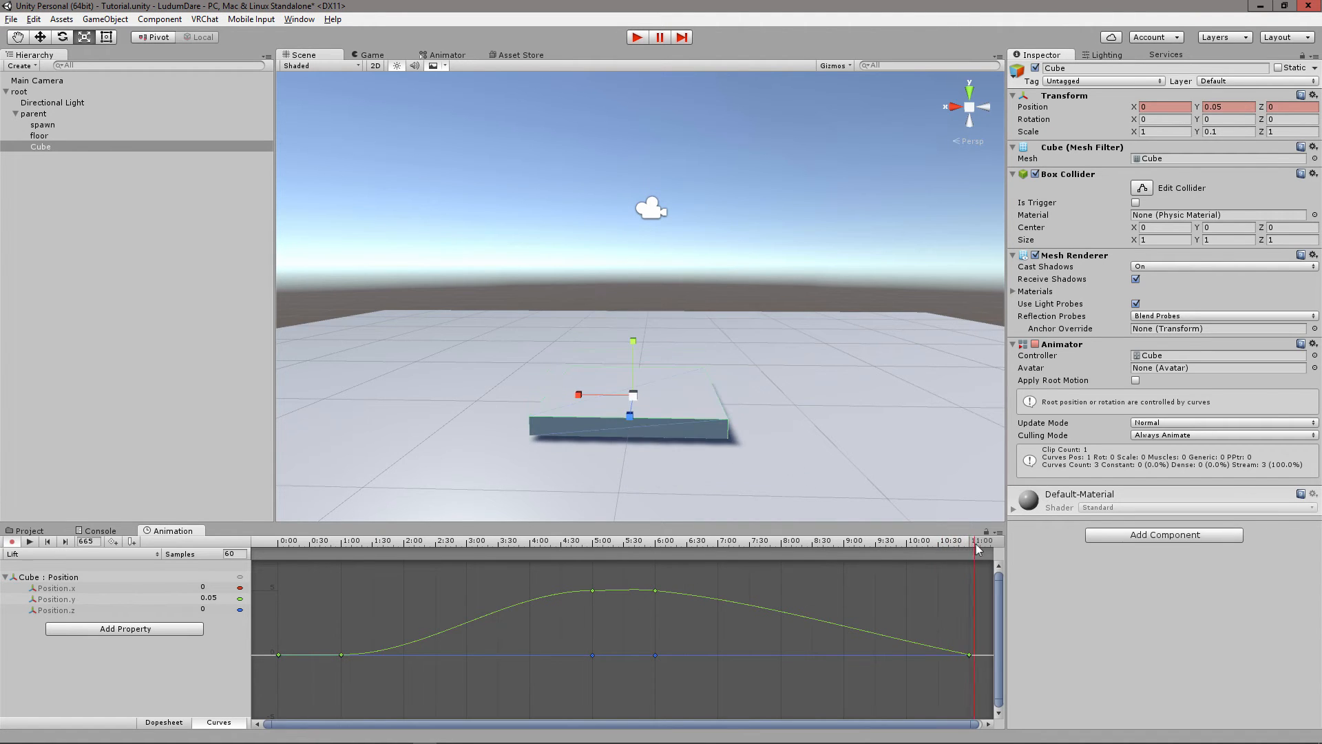
drag(978, 546, 954, 546)
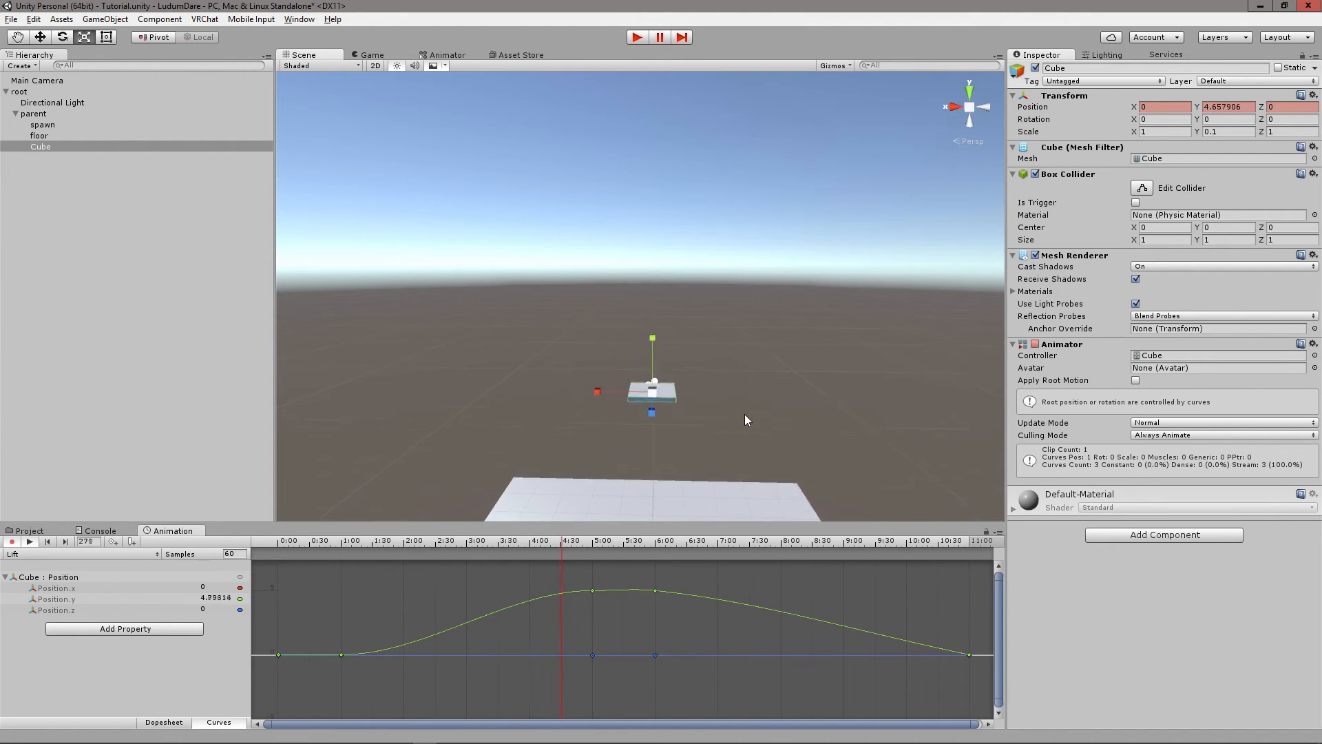
drag(561, 541, 685, 541)
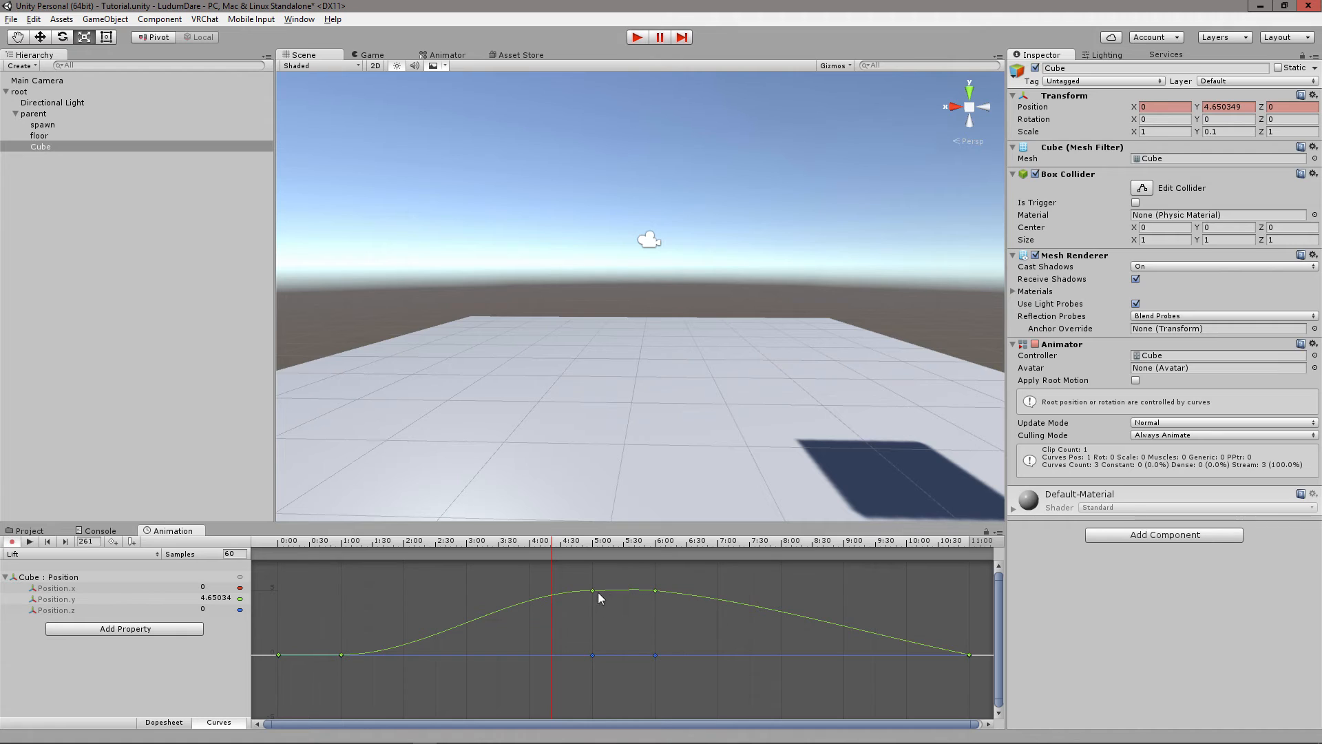
click(655, 540)
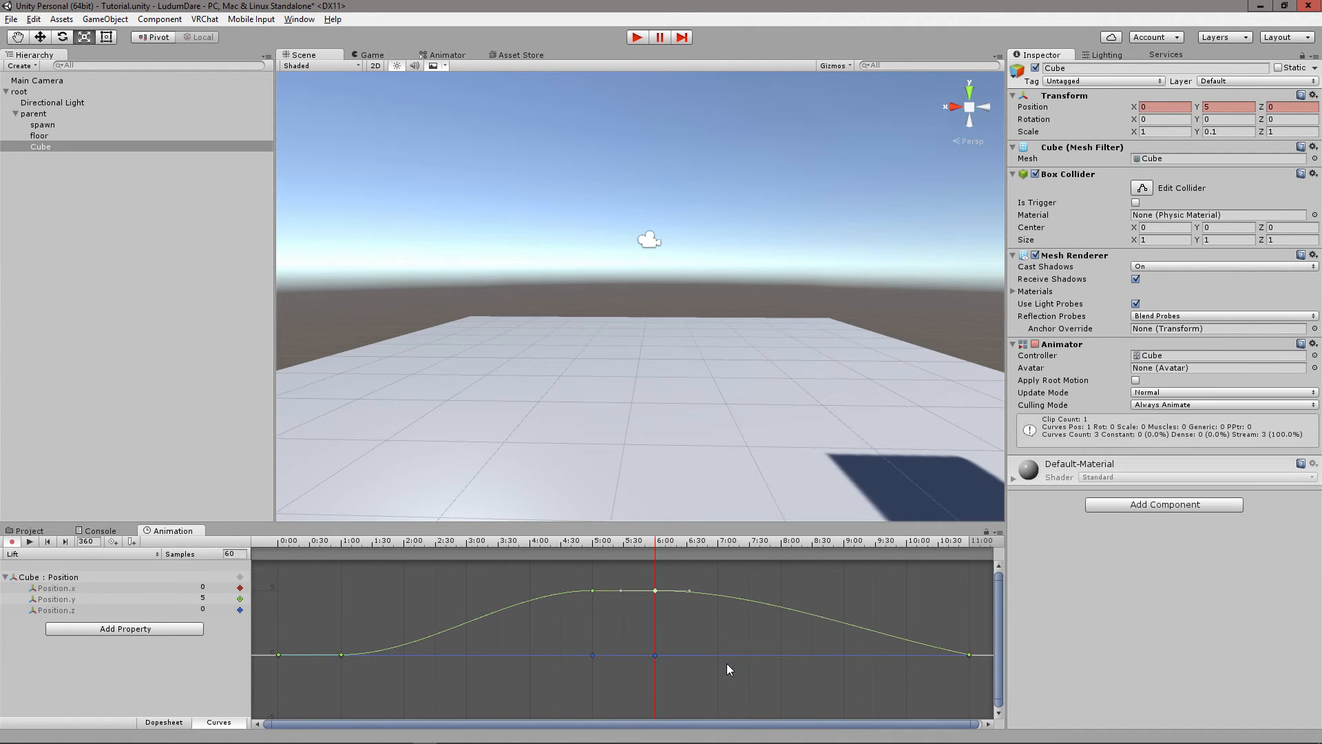
mouse_move(966, 658)
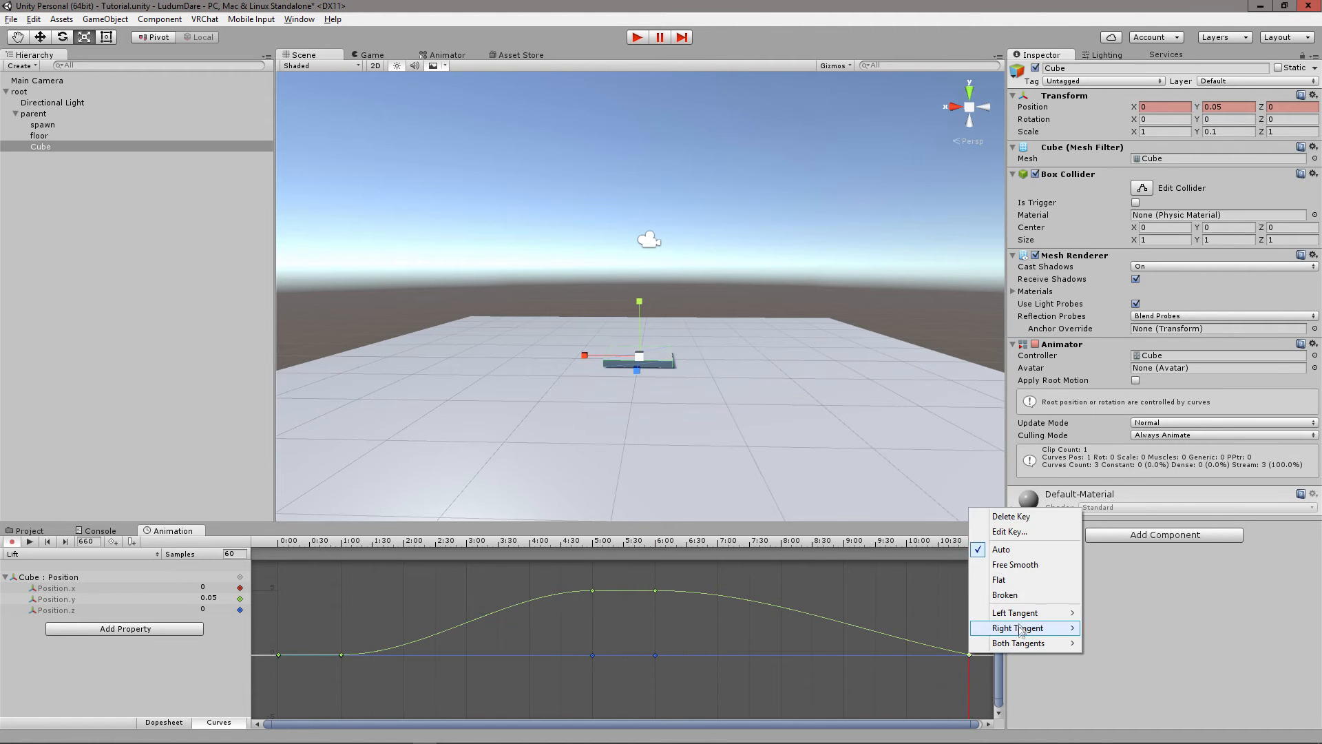
Set the 11:00 key's tangent to Flat for a smooth landing
click(1019, 628)
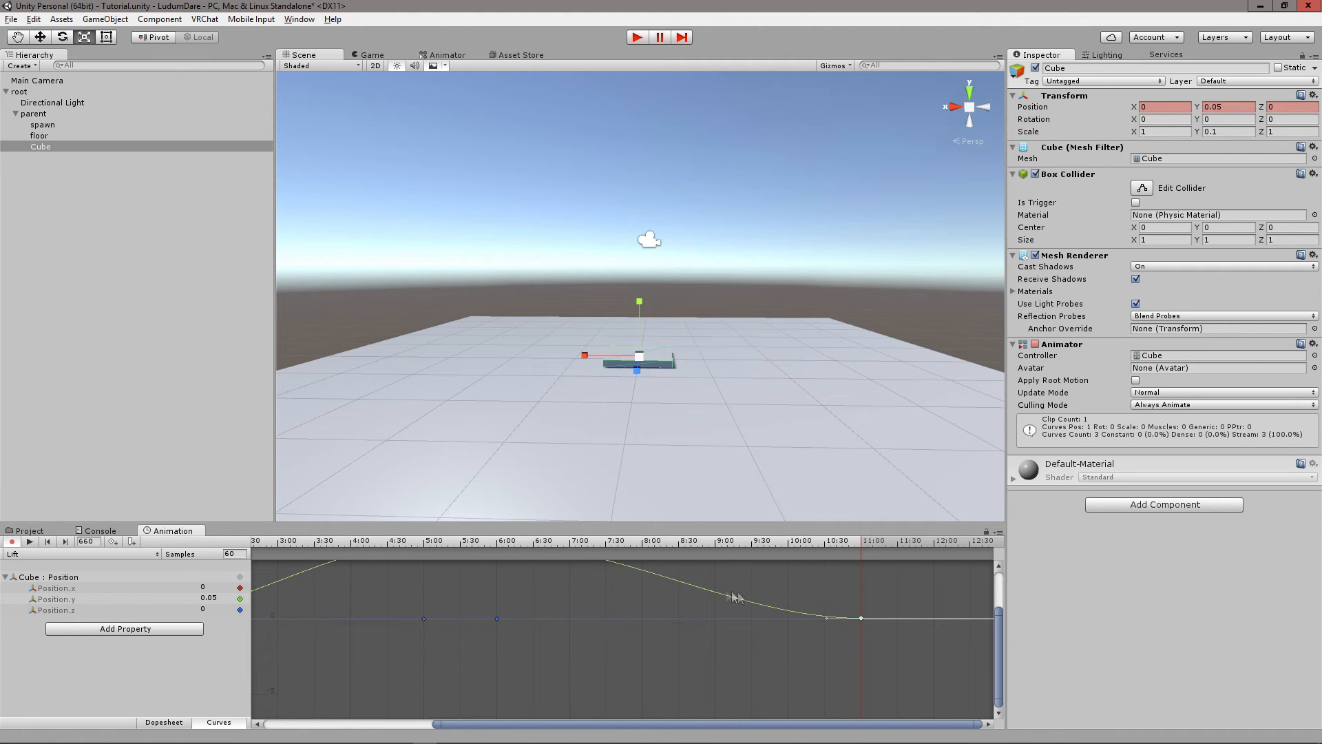
mouse_move(860, 618)
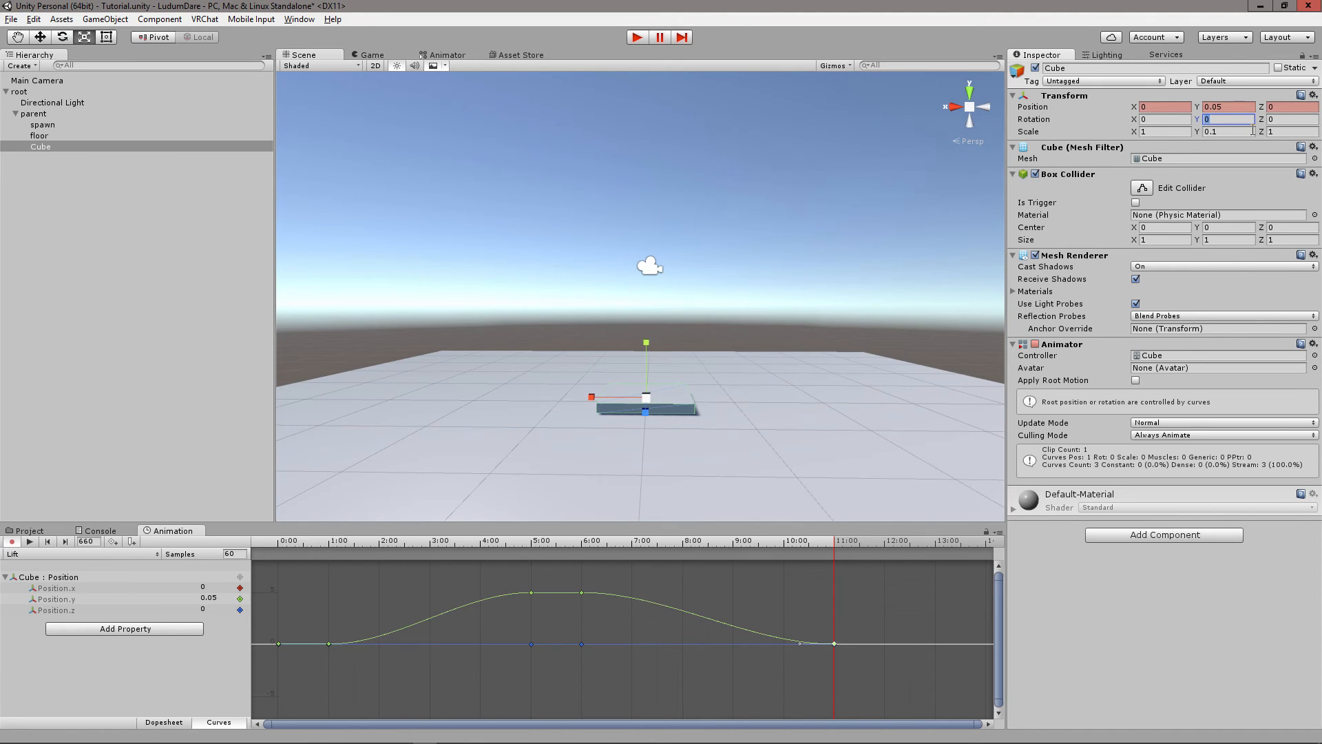
Preview the Lift clip, then stop playback and leave recording mode
text(90)
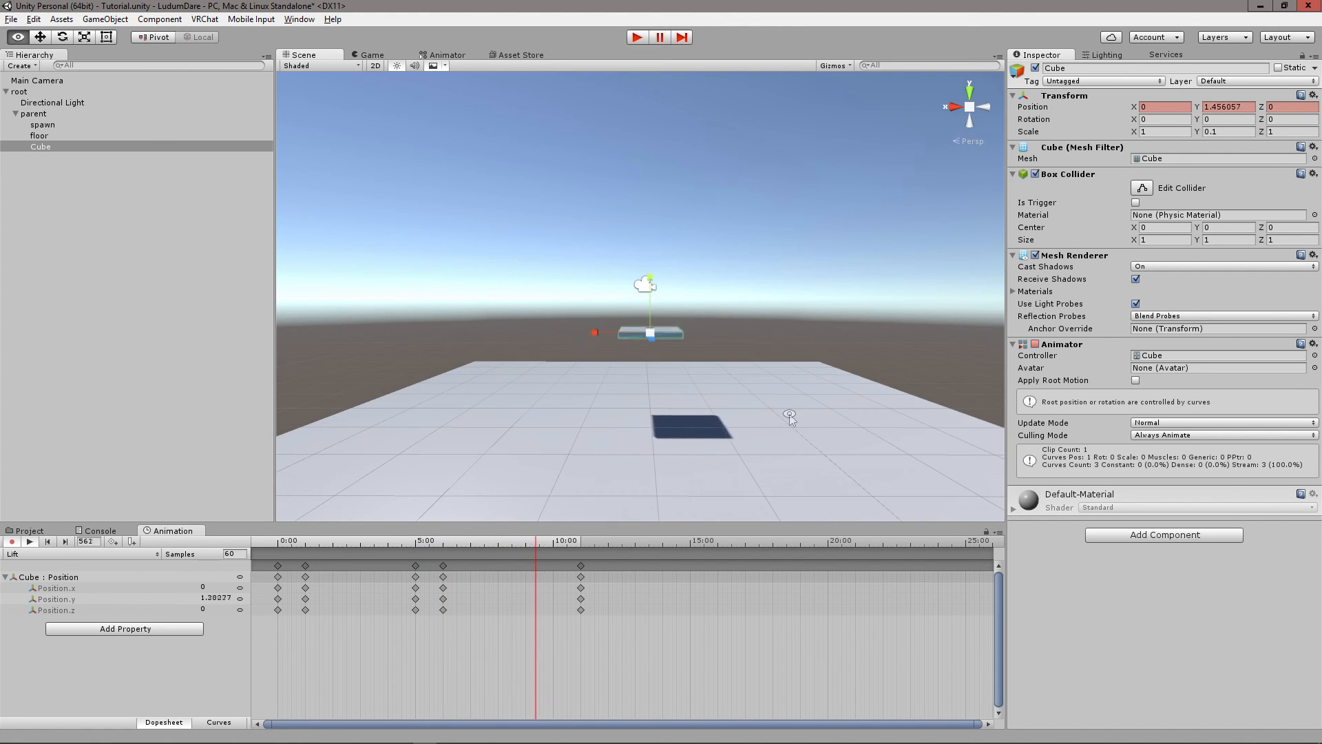
click(48, 542)
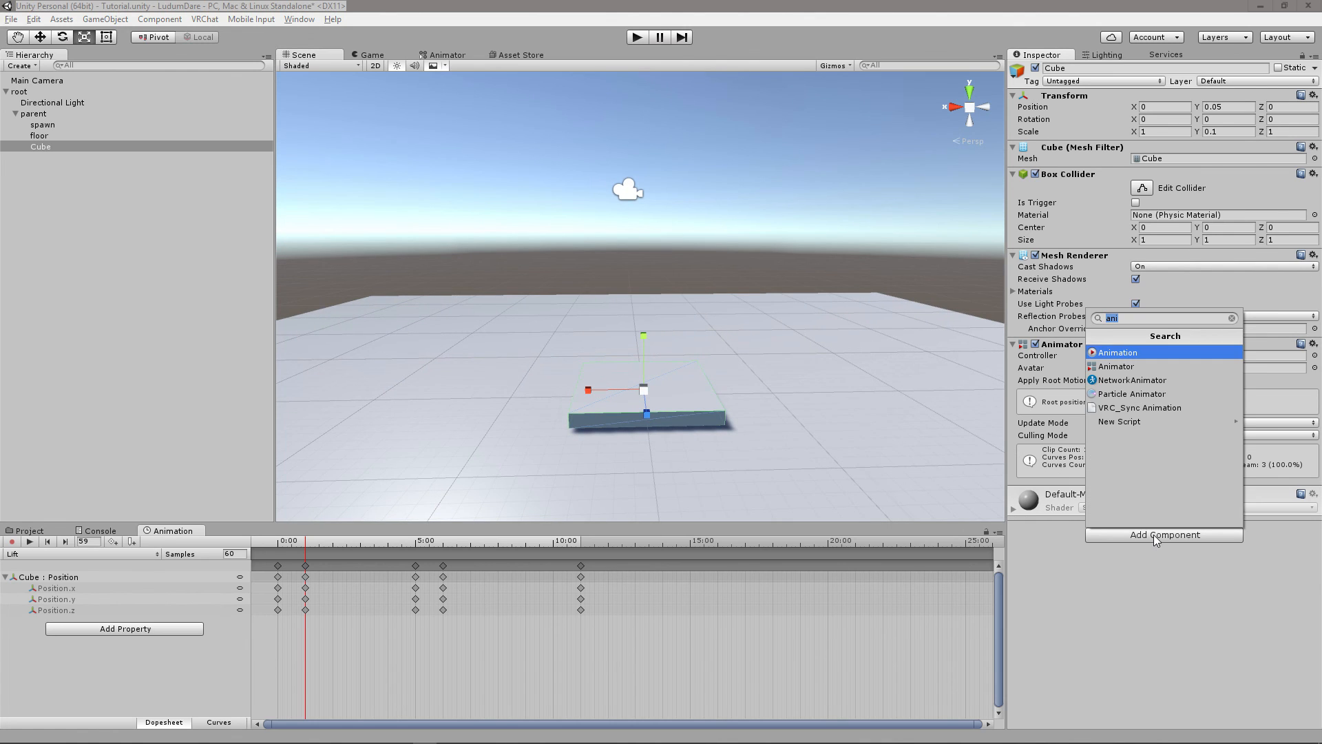
Add a VRC_Sync Animation component to the Cube with Animation Start Position 0
click(1139, 407)
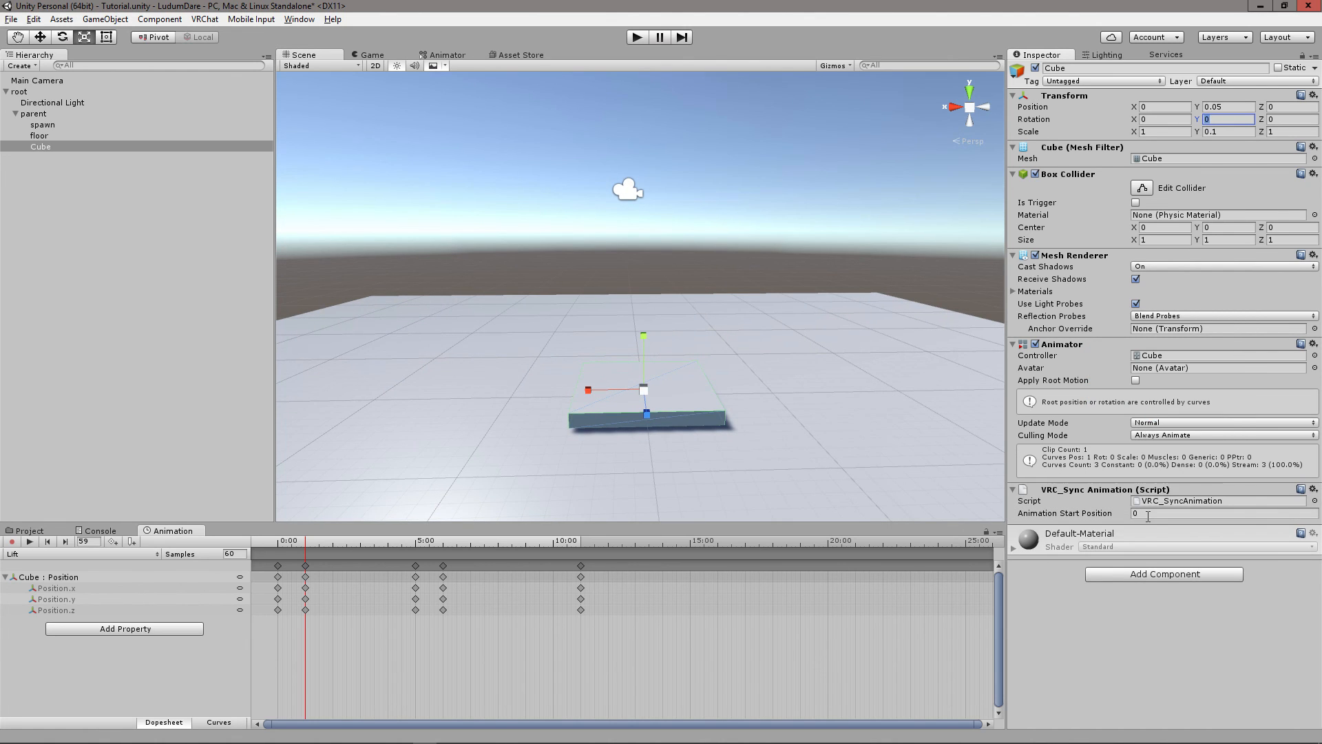
mouse_move(1139, 500)
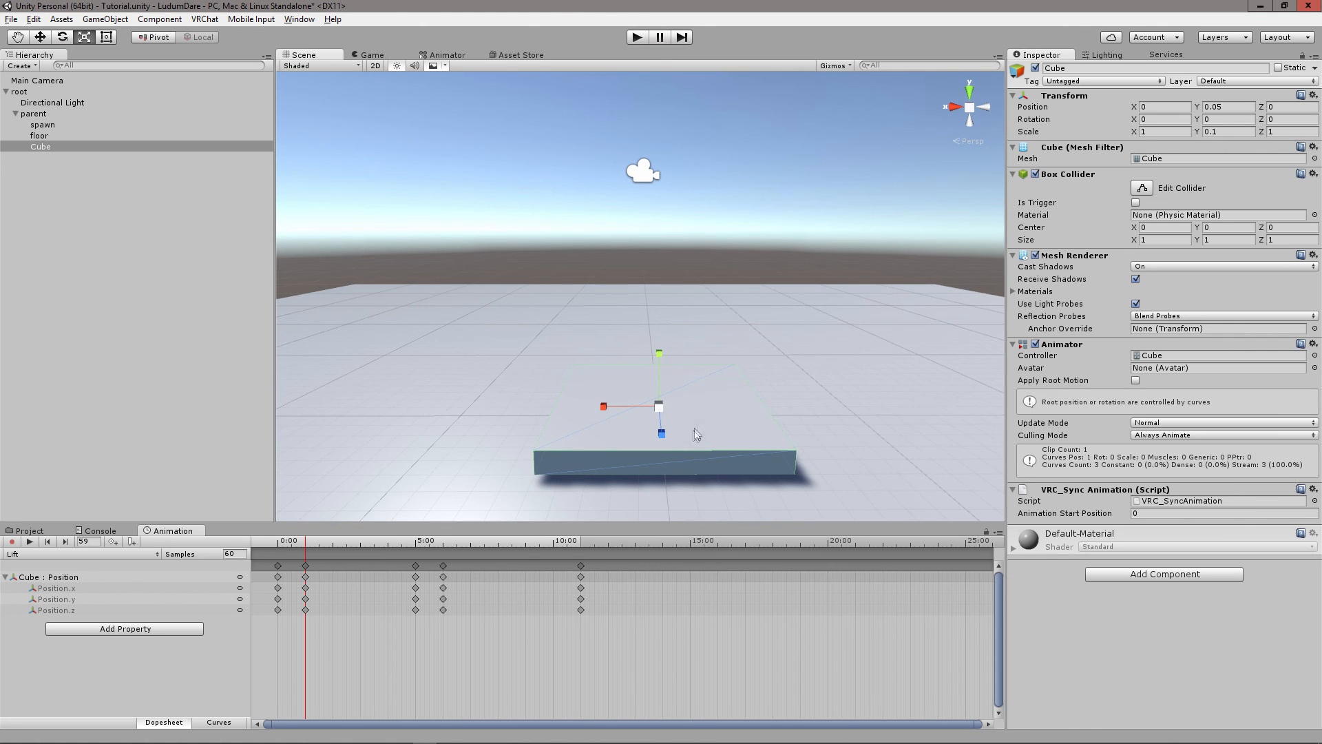
mouse_move(583, 347)
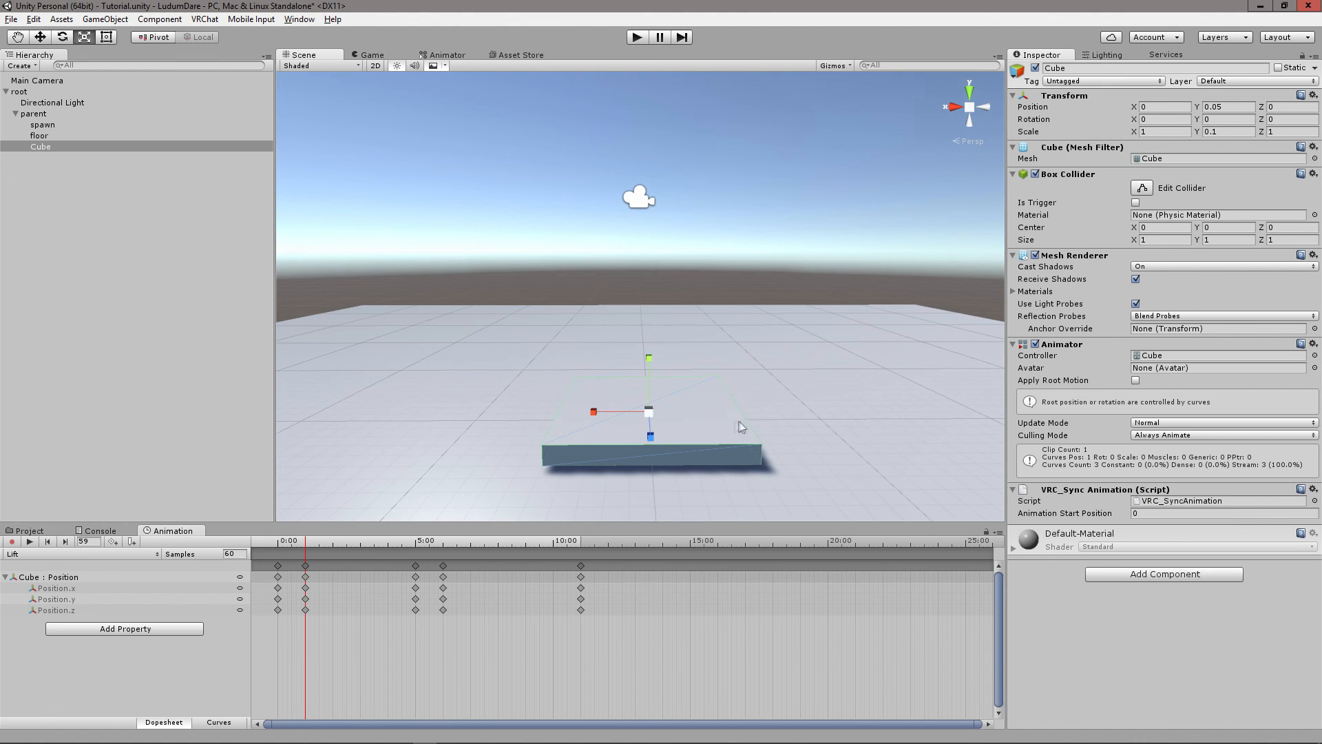
mouse_move(746, 427)
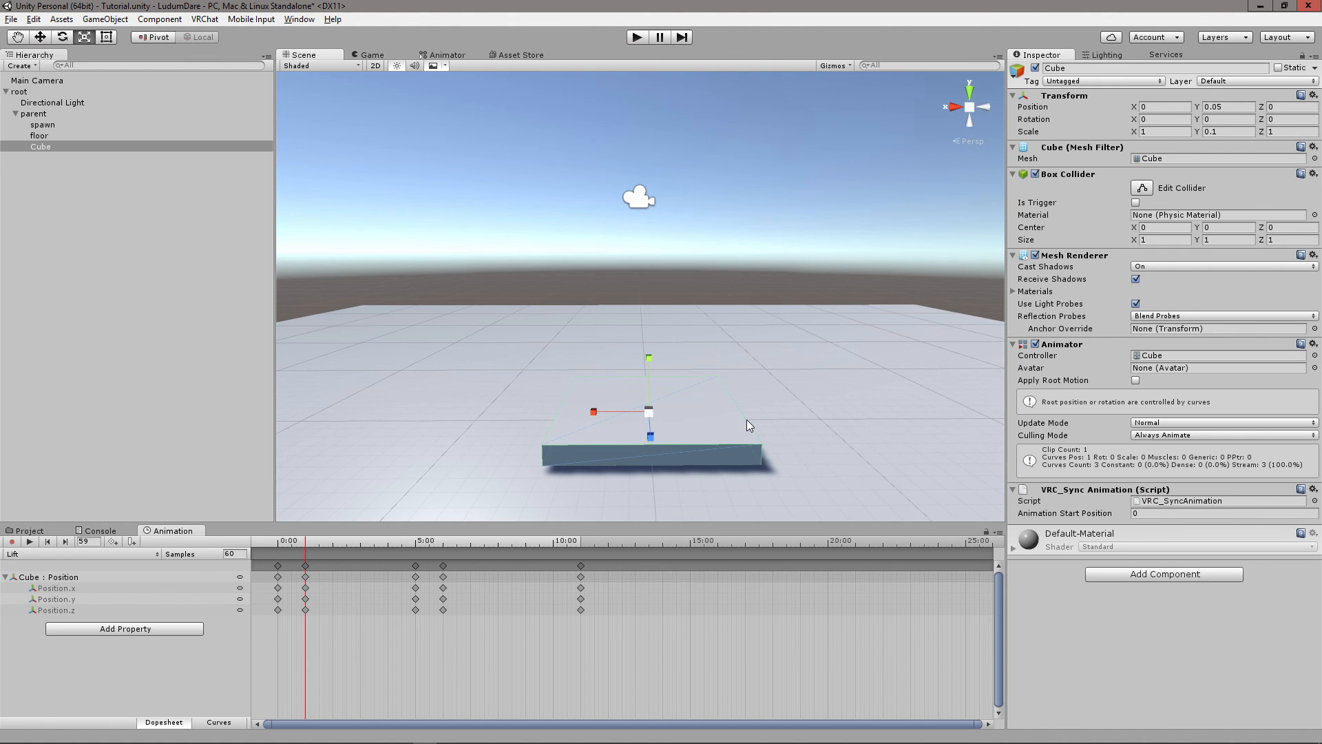